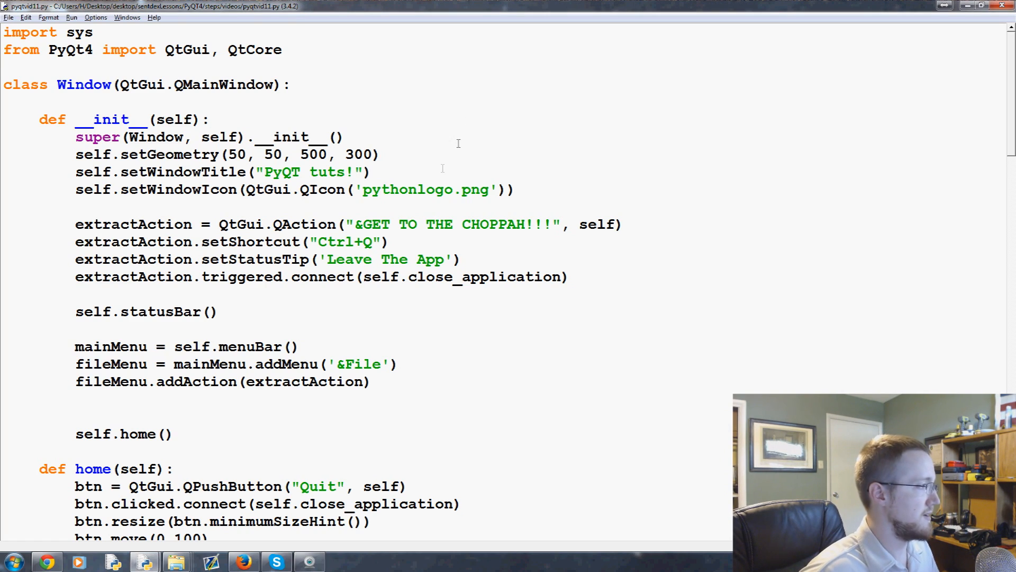
Copy the four extractAction toolbar lines in home() and paste the copy directly below them
scroll(down, 3)
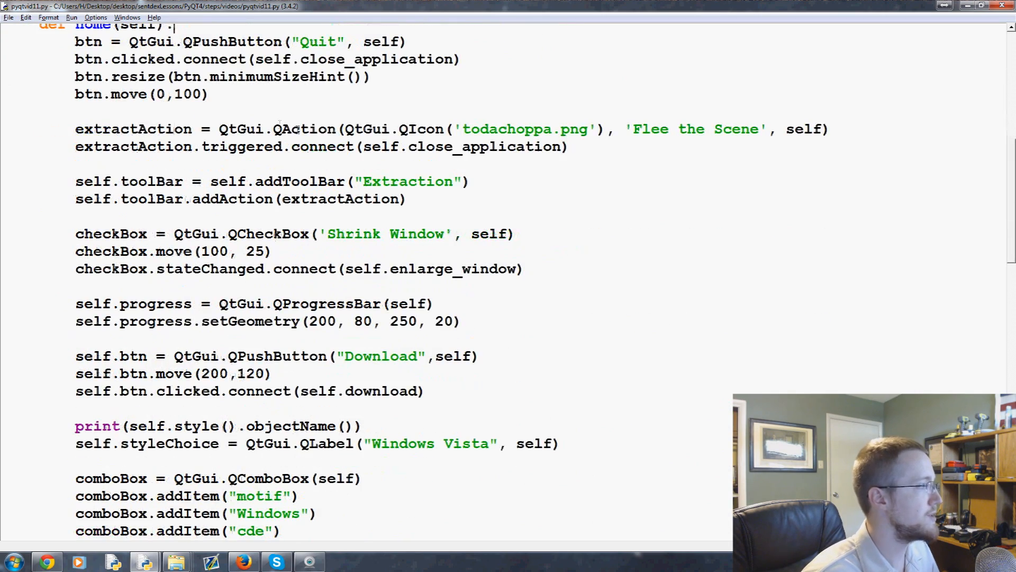
scroll(down, 3)
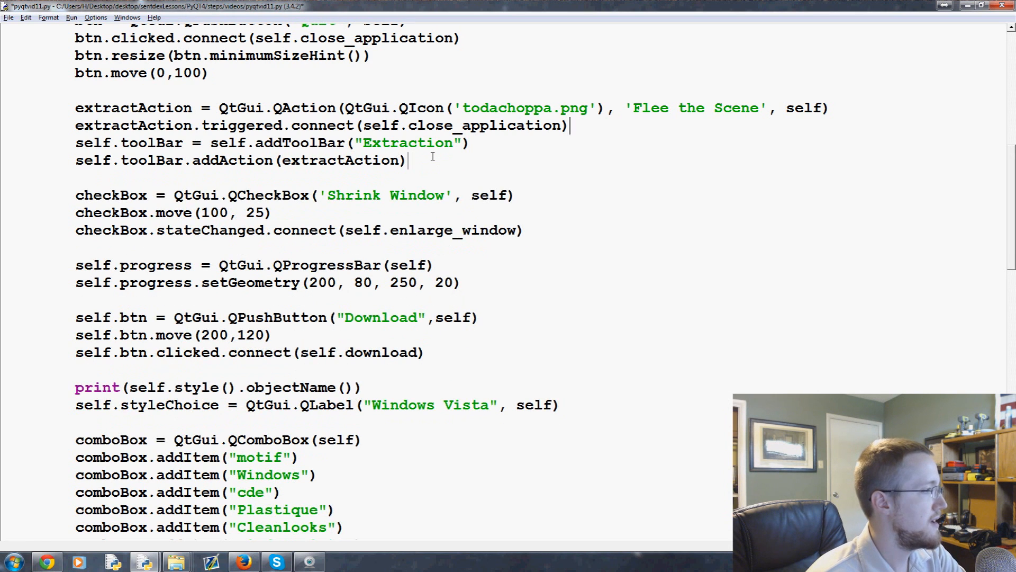
key(enter)
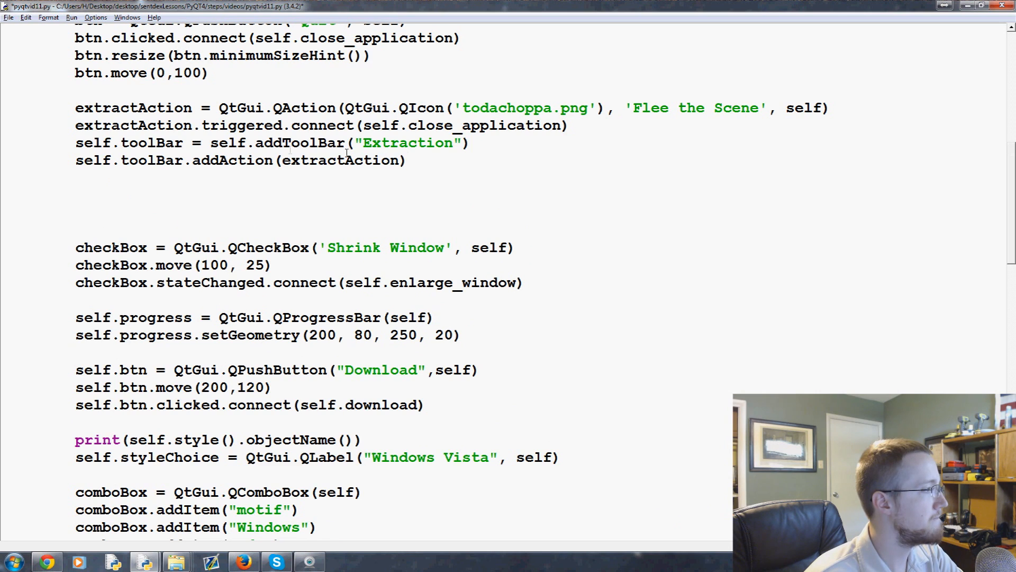
drag(214, 143, 472, 143)
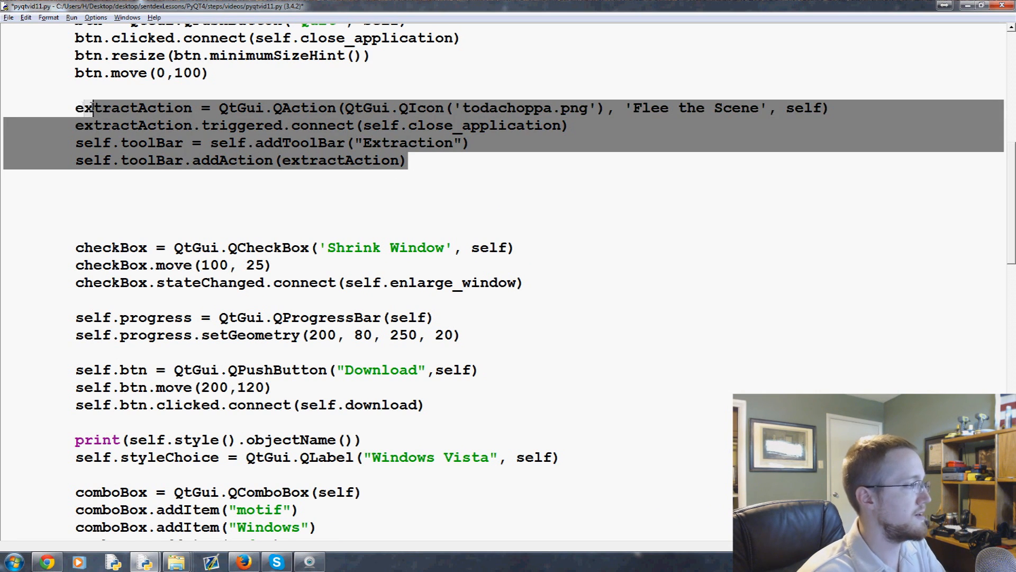
click(408, 159)
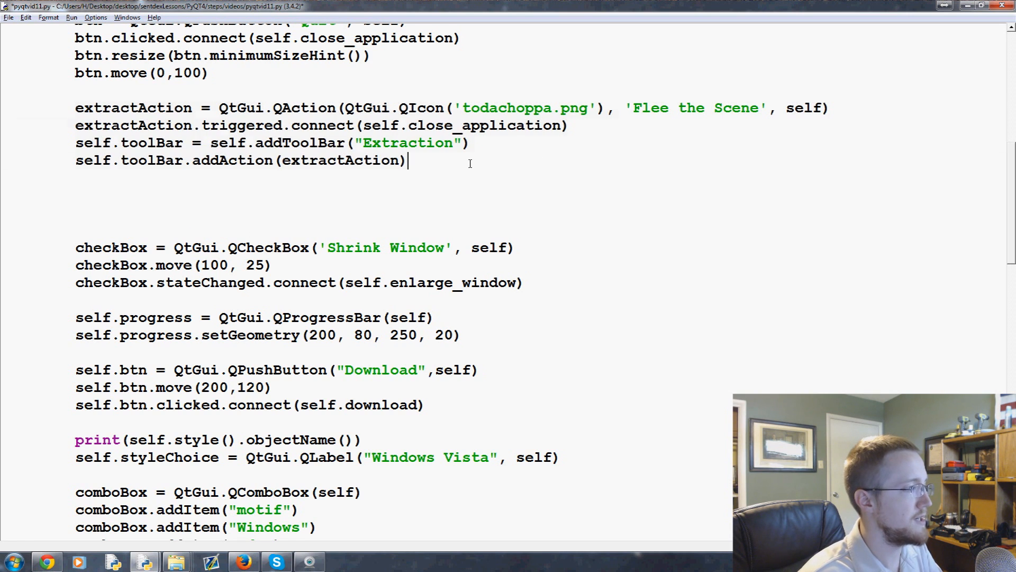
key(enter)
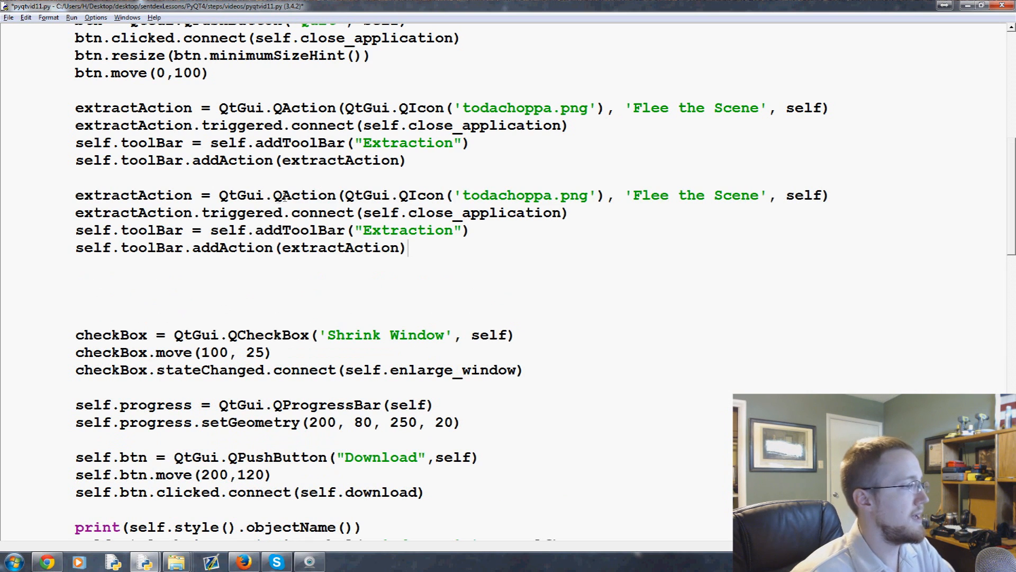
Rename the copy to fontChoice, connect it to self.font_choice, and add it to a "Font" toolbar
double_click(133, 195)
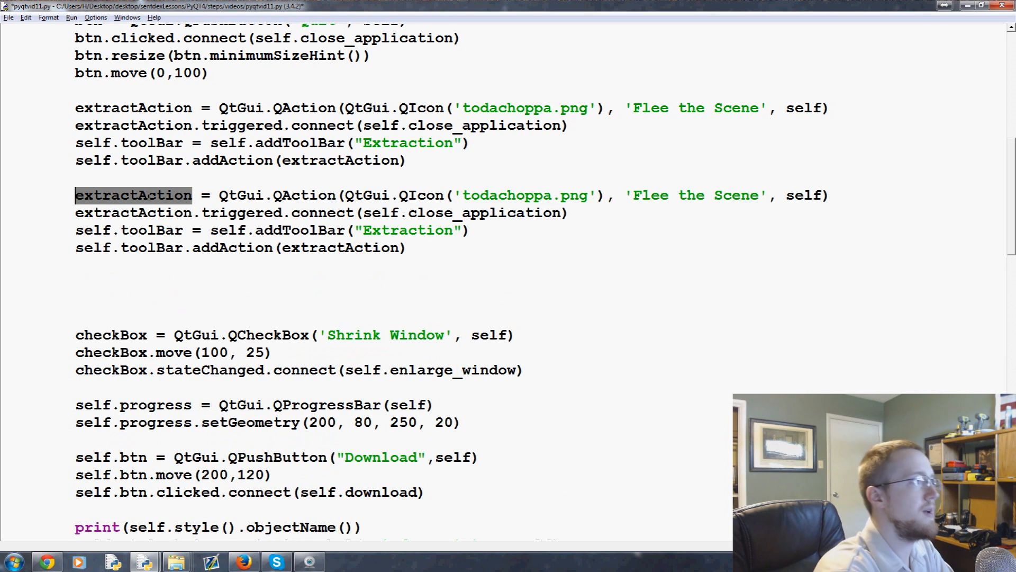
text(fontChoice)
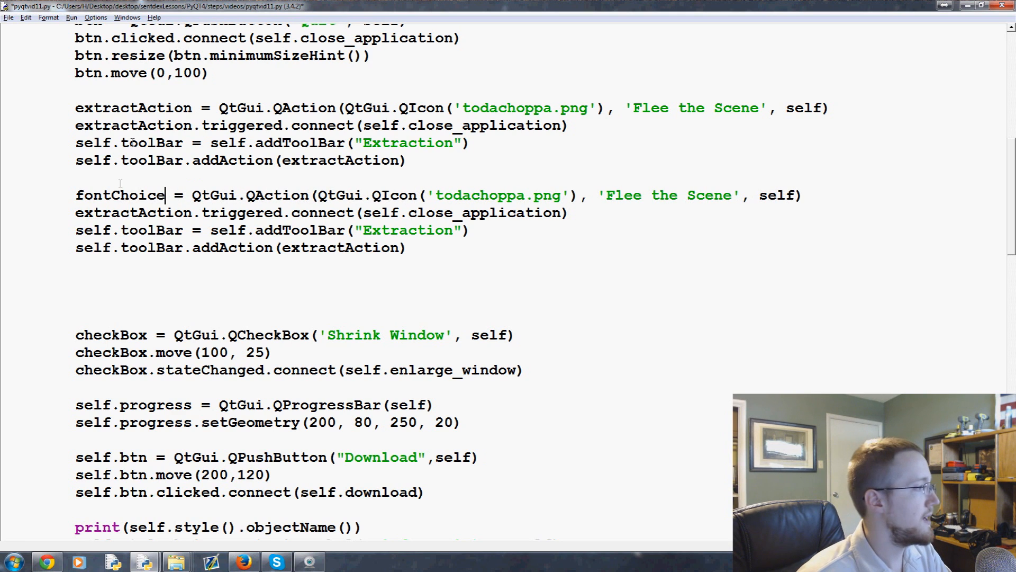
double_click(120, 194)
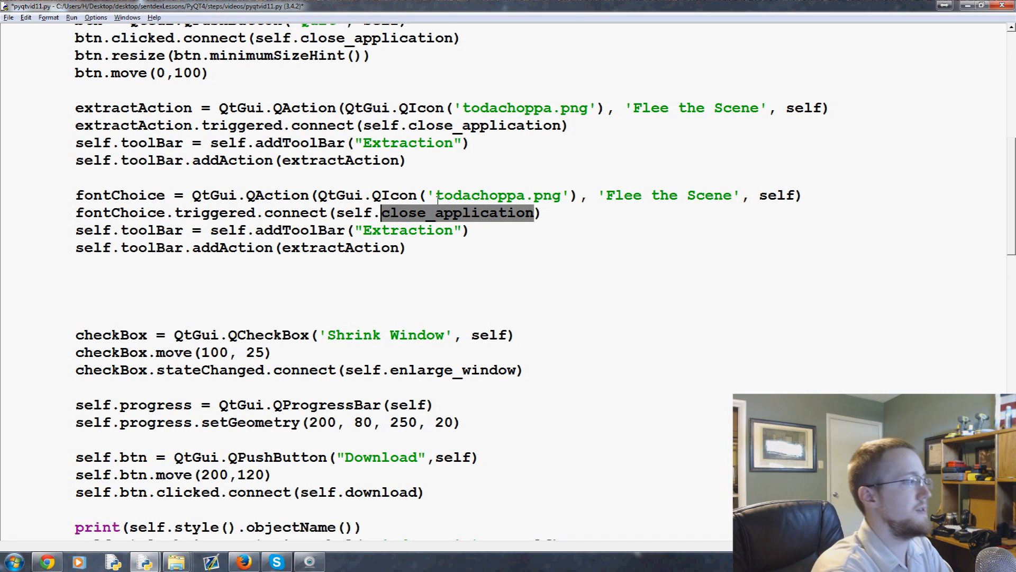
text(font_choice)
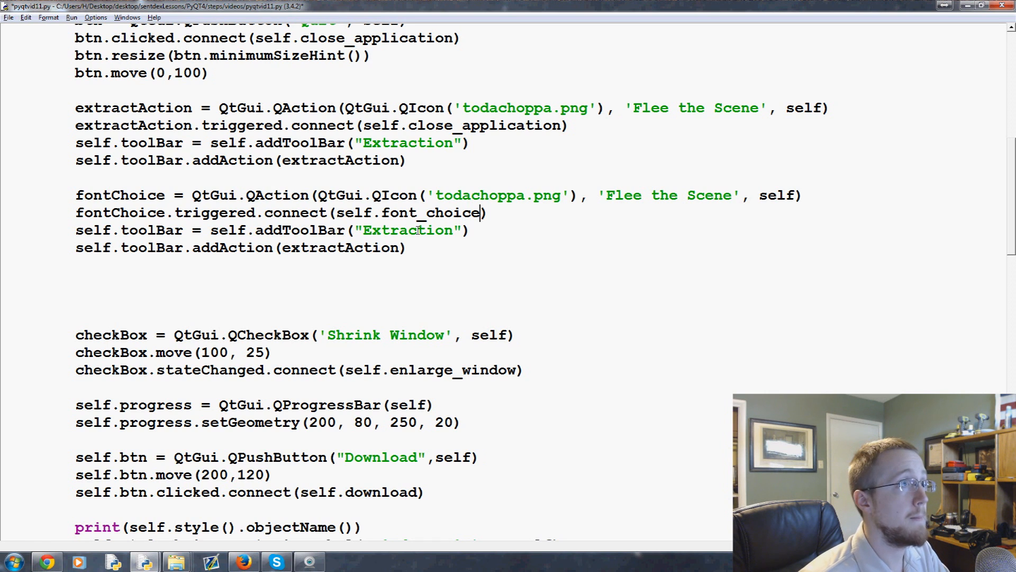
text(Font)
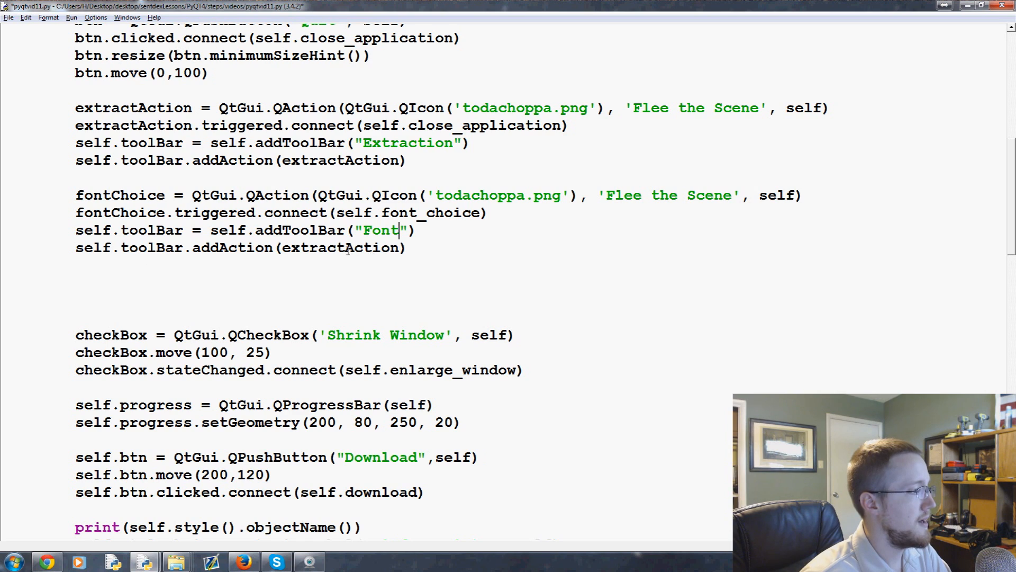
double_click(340, 248)
text(fontC)
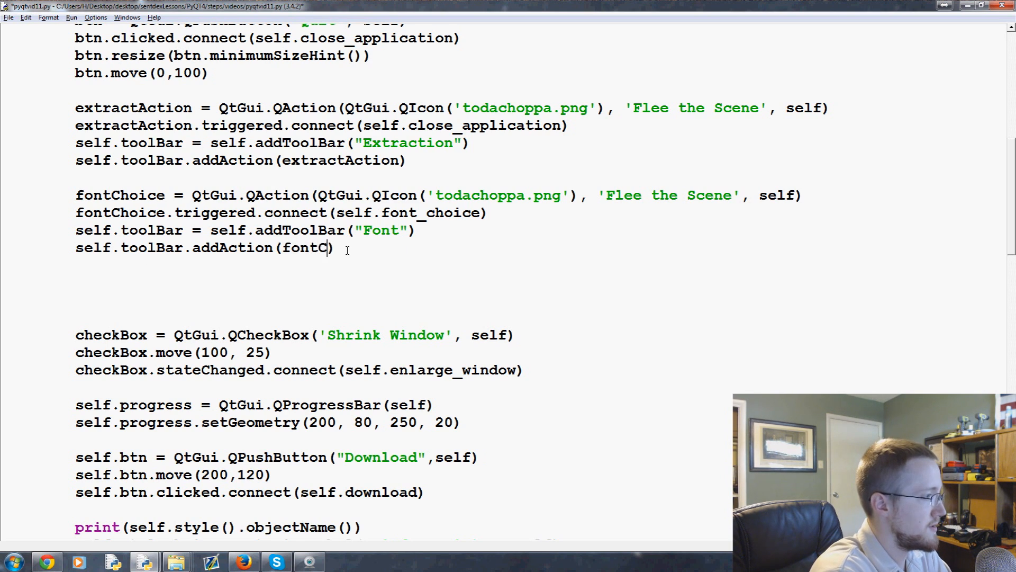
text(hoice)
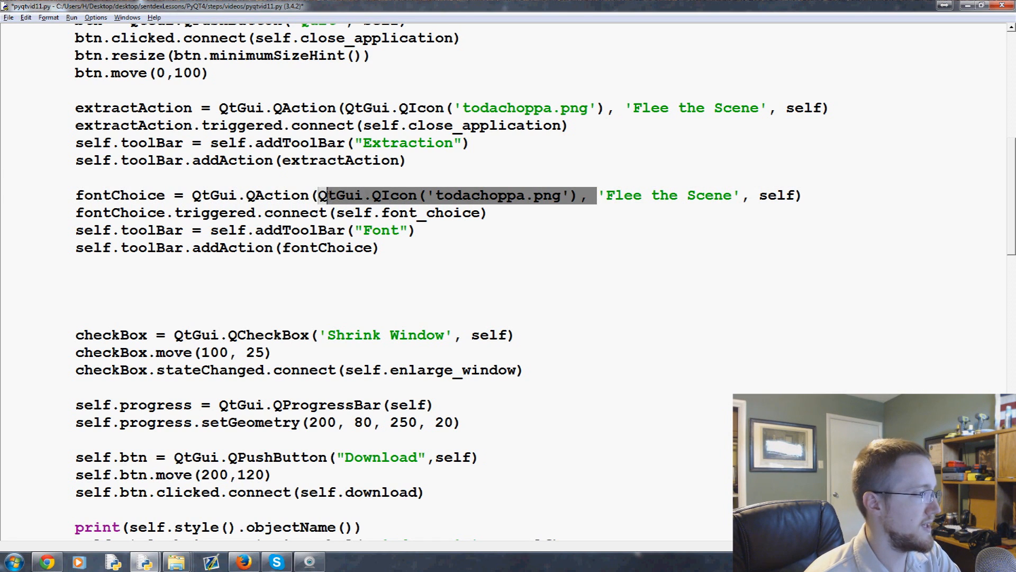
Create fontChoice from plain text 'Font' without a QIcon and comment out the addToolBar("Font") line
key(Delete)
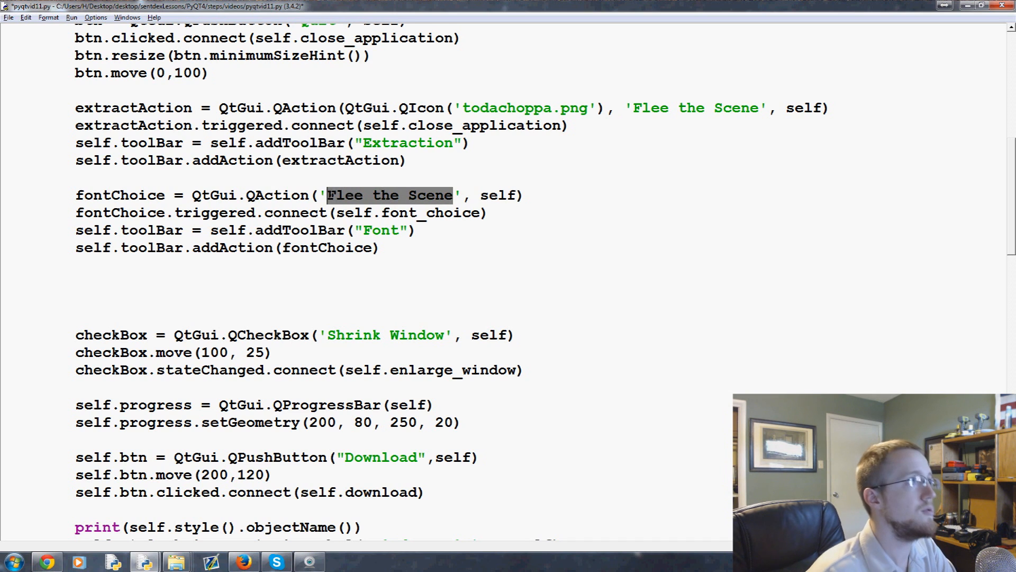
text(Font)
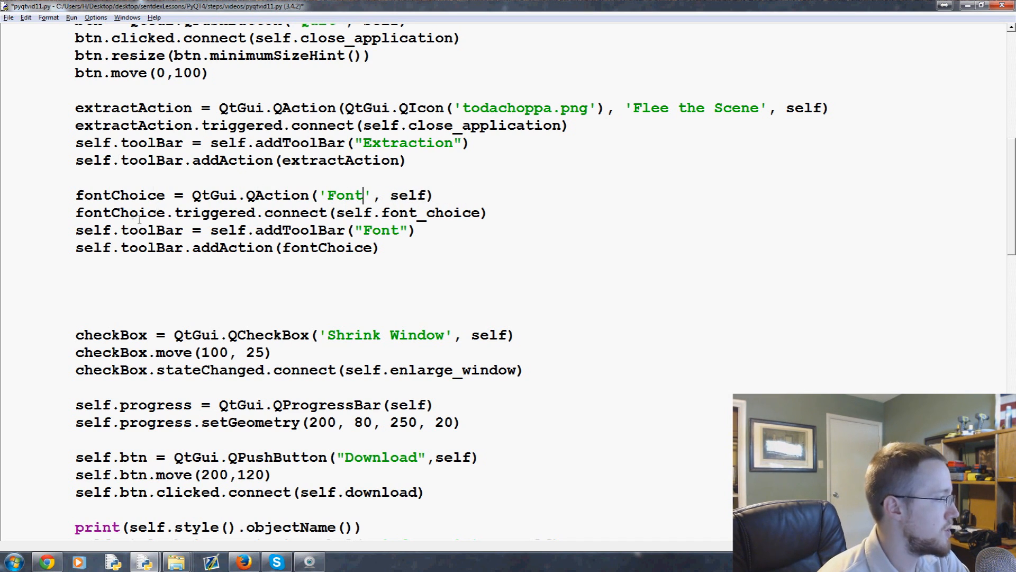
double_click(430, 213)
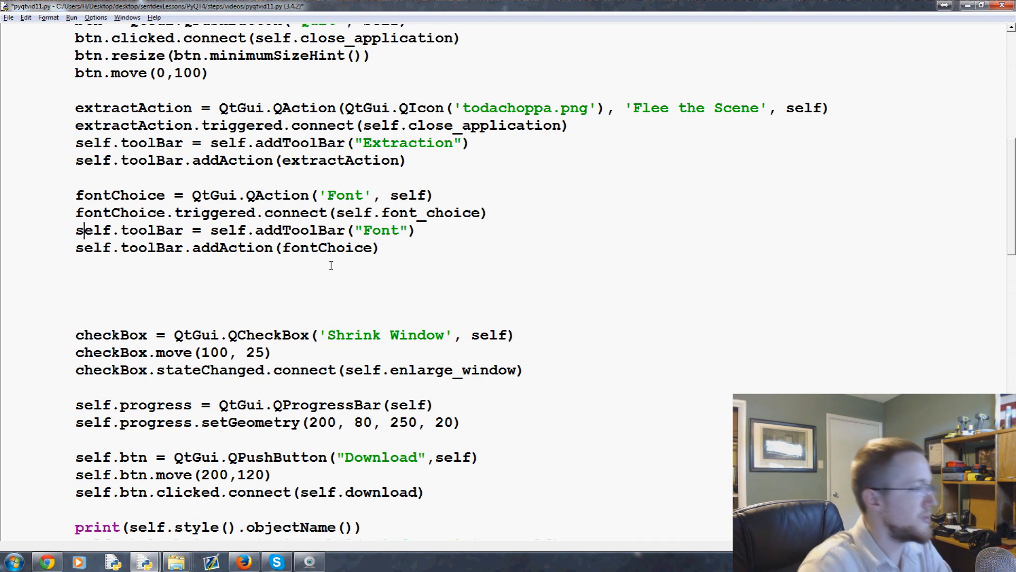
text(#)
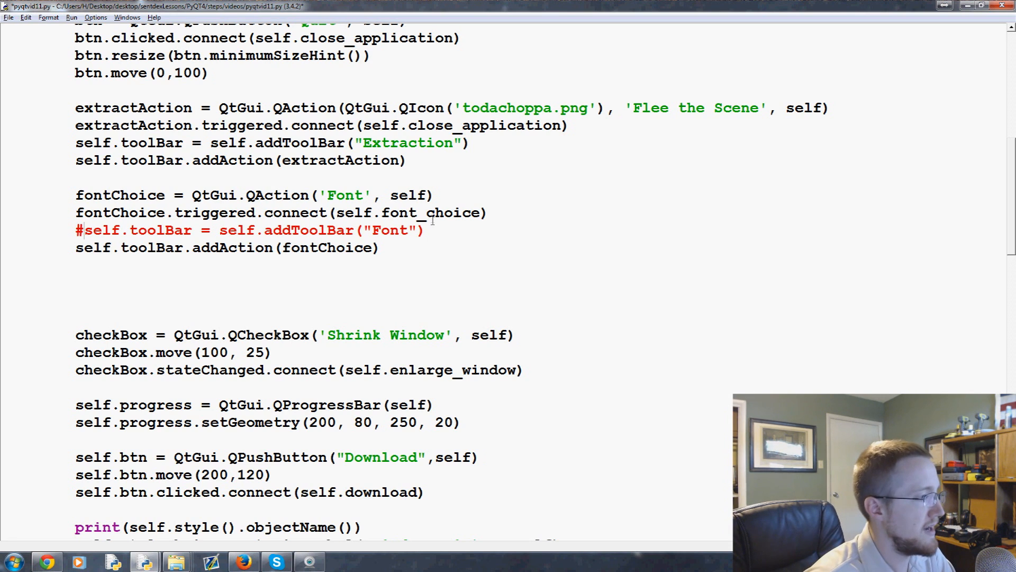
double_click(431, 213)
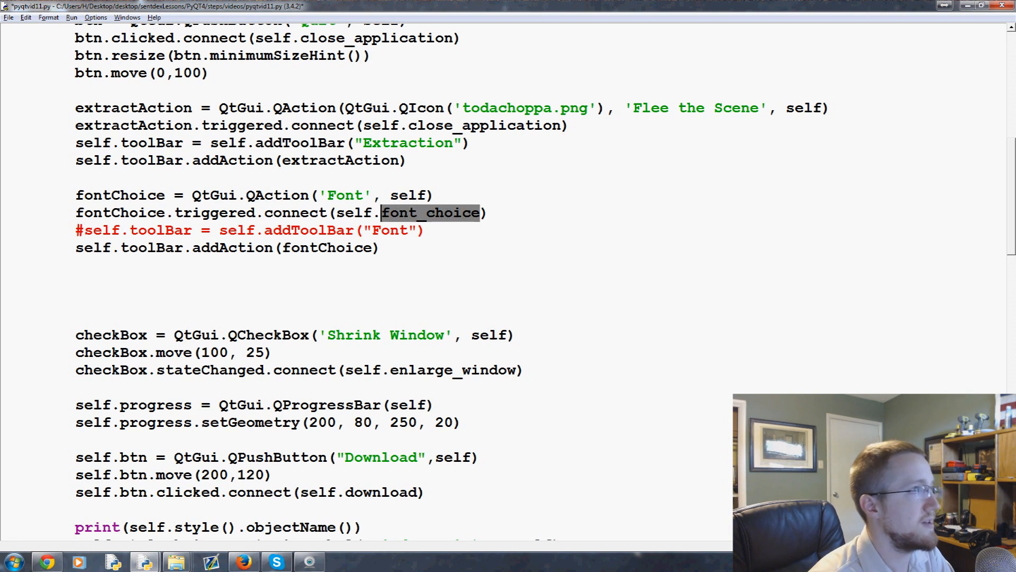
Define font_choice(self) with font, valid = QtGui.QFontDialog.getFont()
scroll(down, 3)
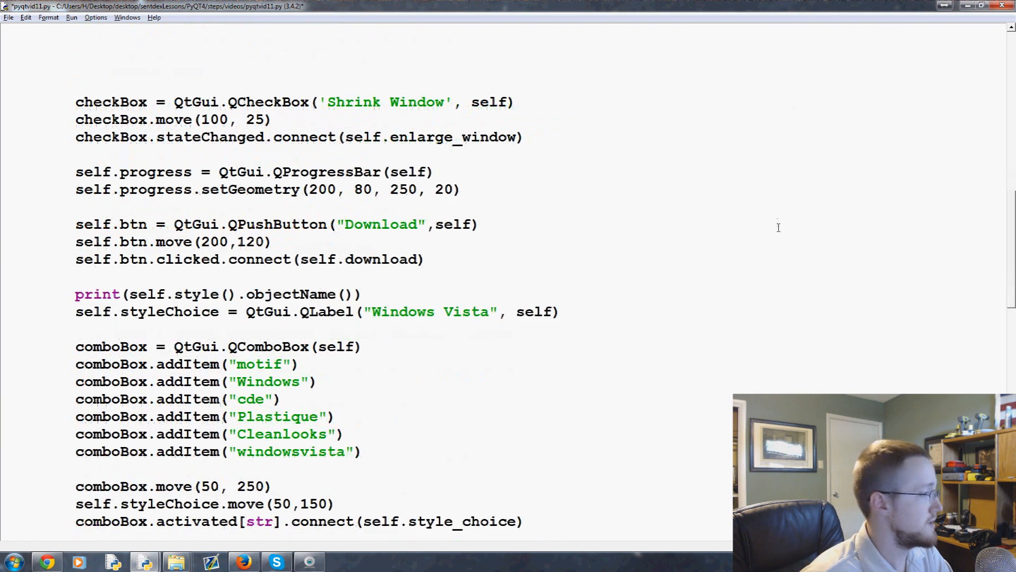
scroll(down, 3)
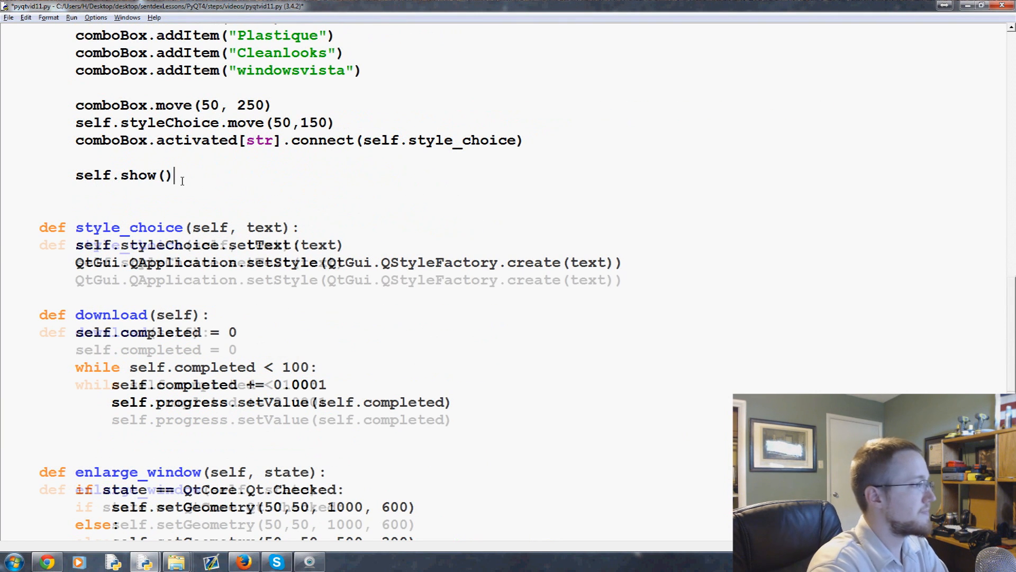
text(def font_)
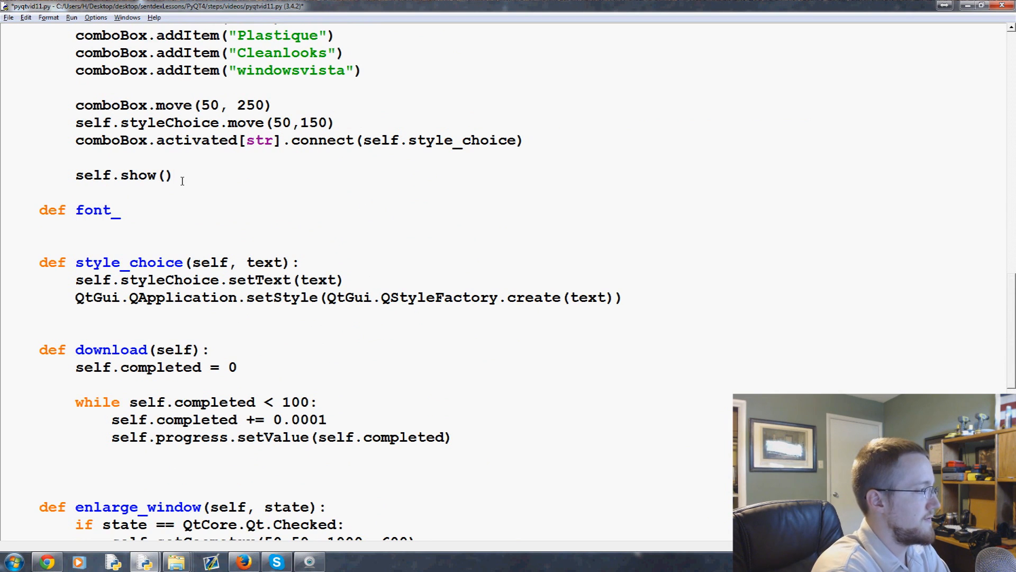
text(choice()
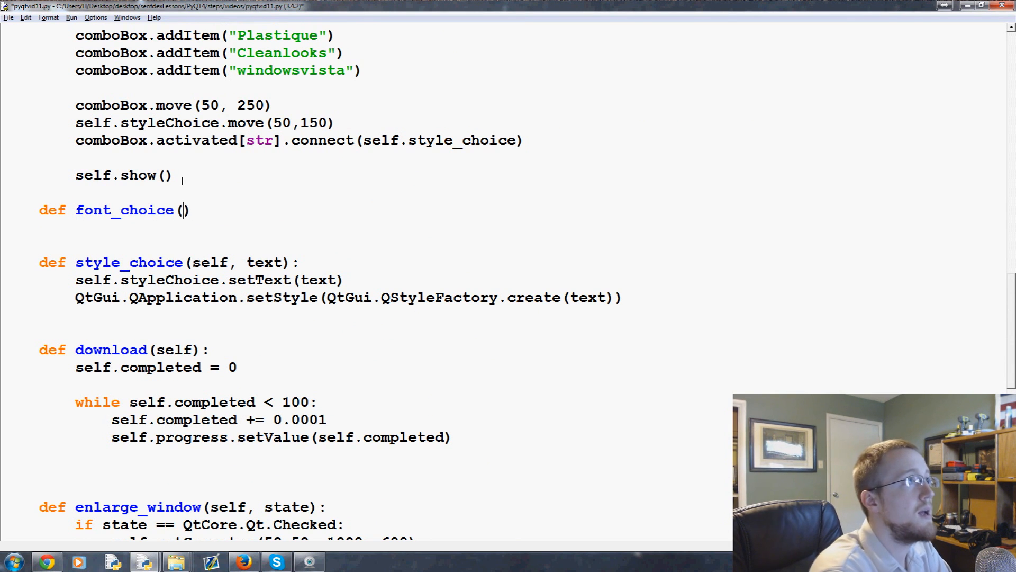
text(self))
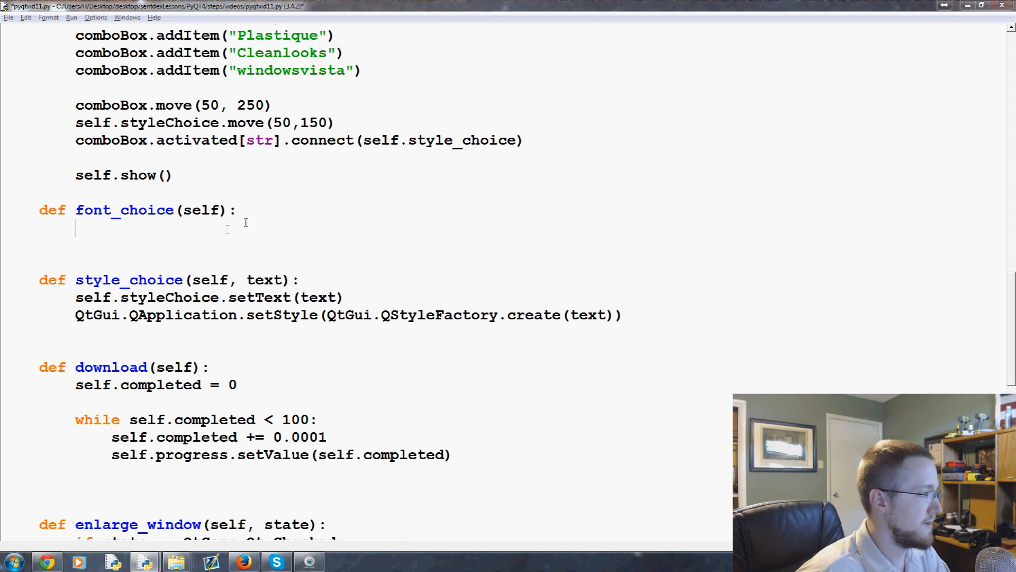
text(font, valid)
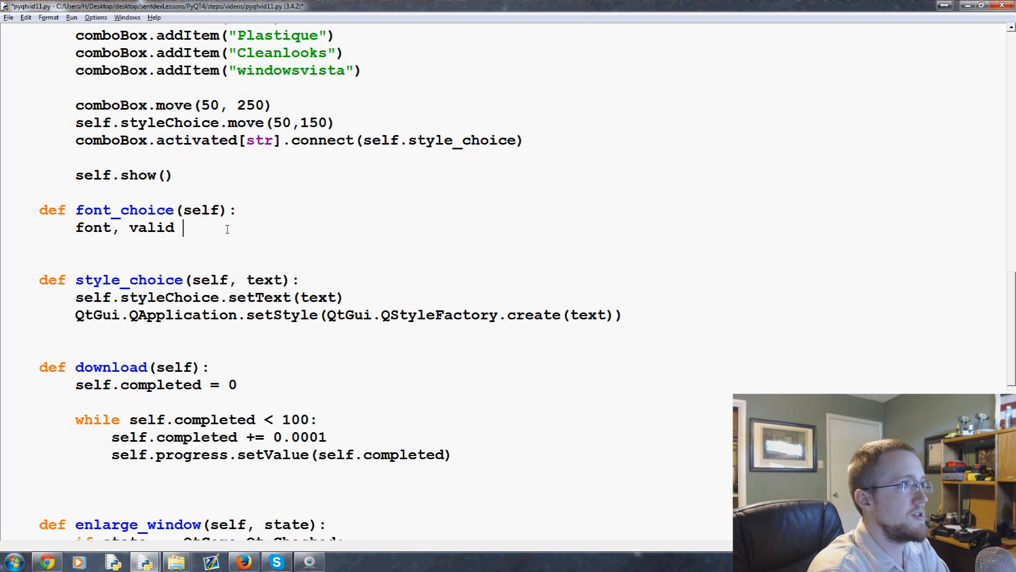
text(=)
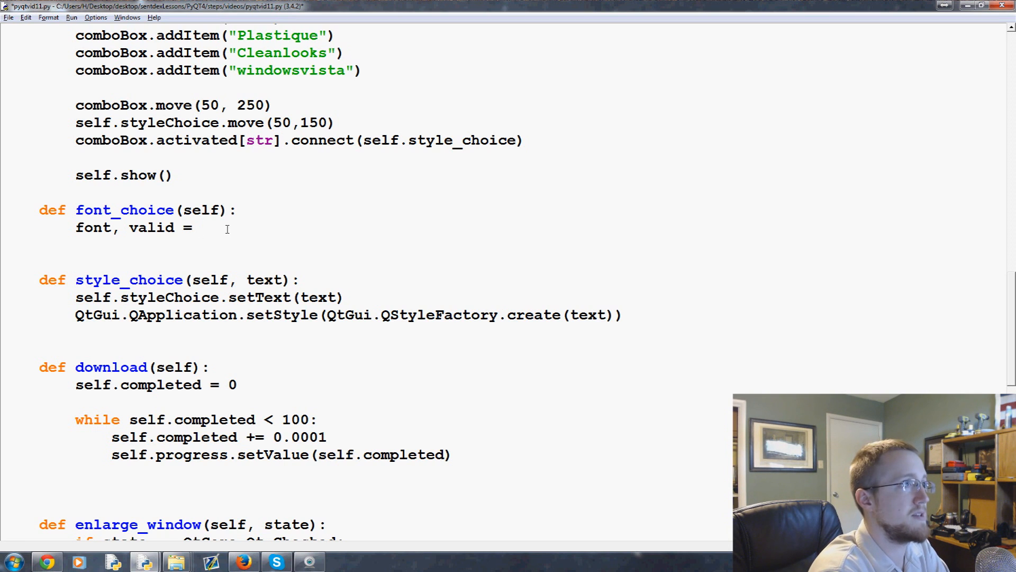
text(QtGui)
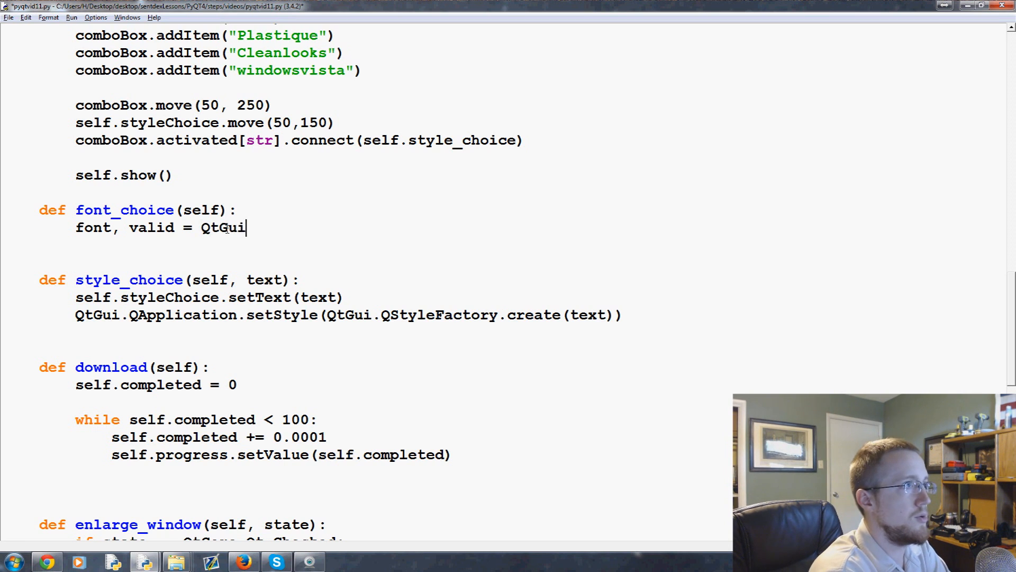
text(.QF)
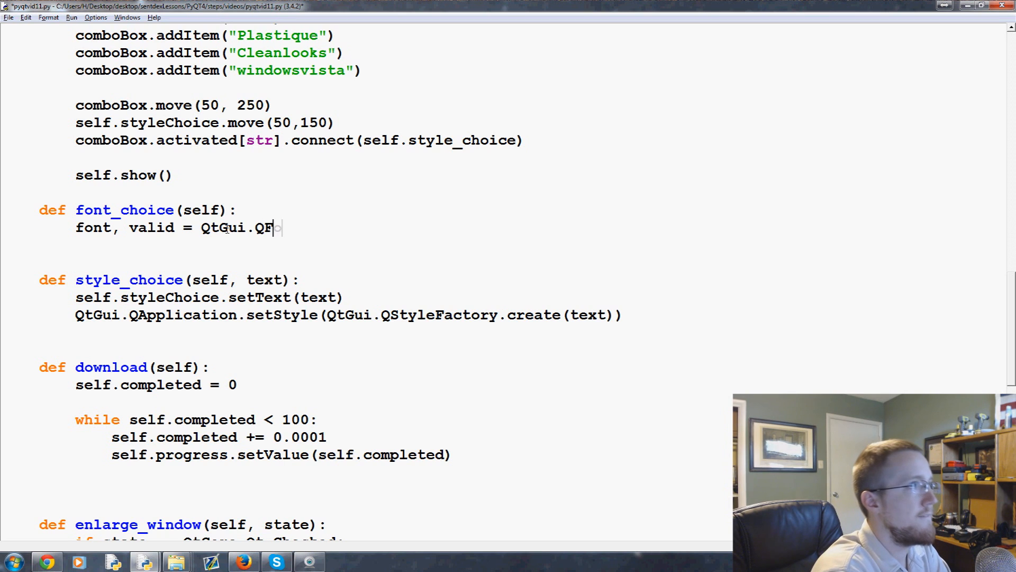
text(ontDialog)
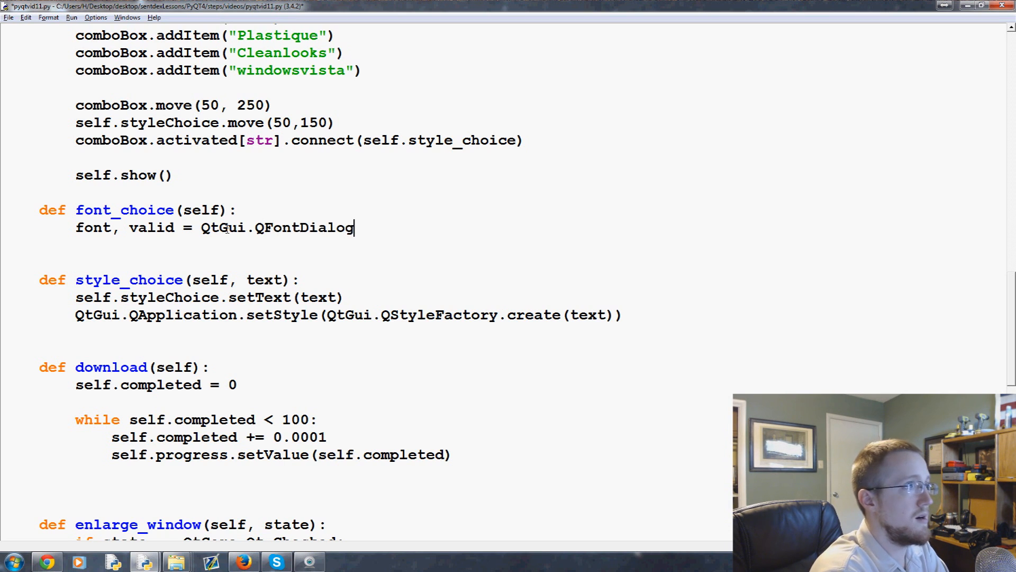
text(.getFont()
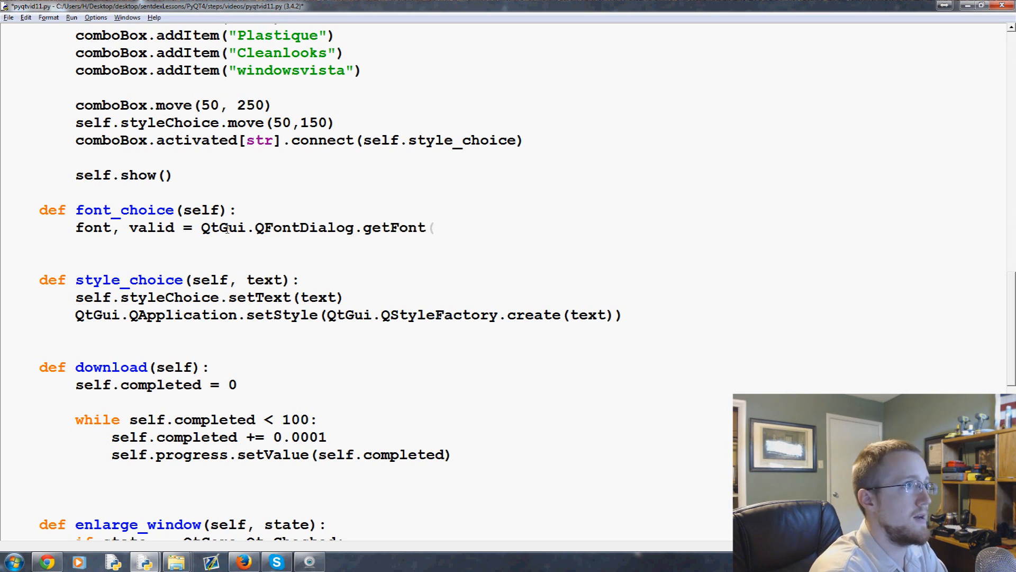
text())
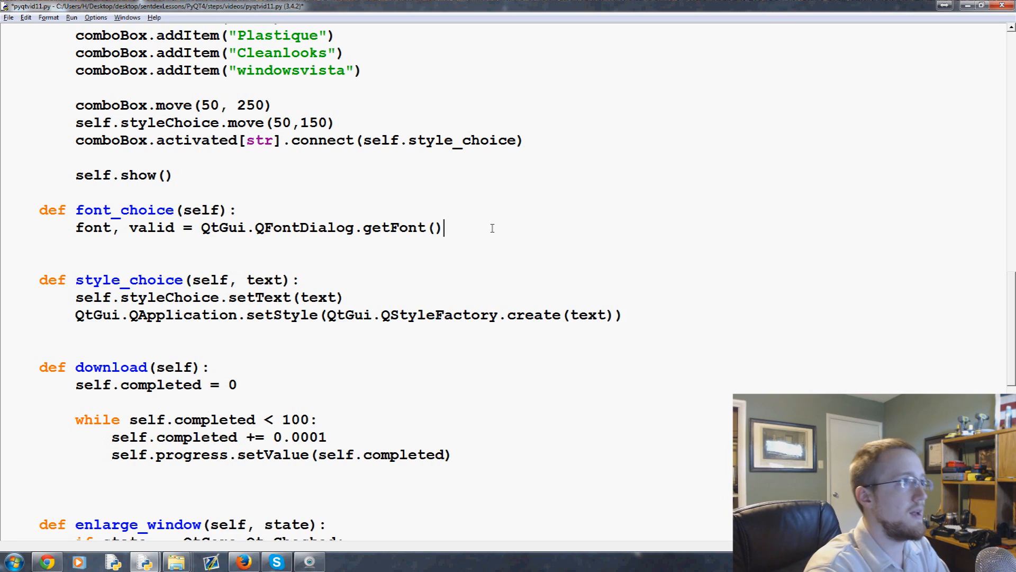
Add if valid: self.styleChoice.setFont(font) to apply the chosen font
text(if valid)
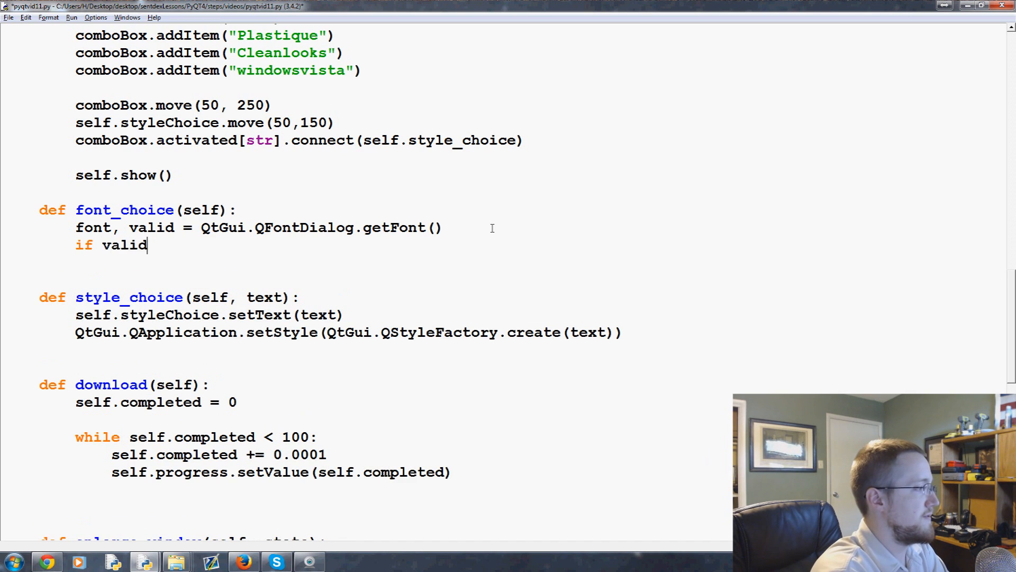
text(:)
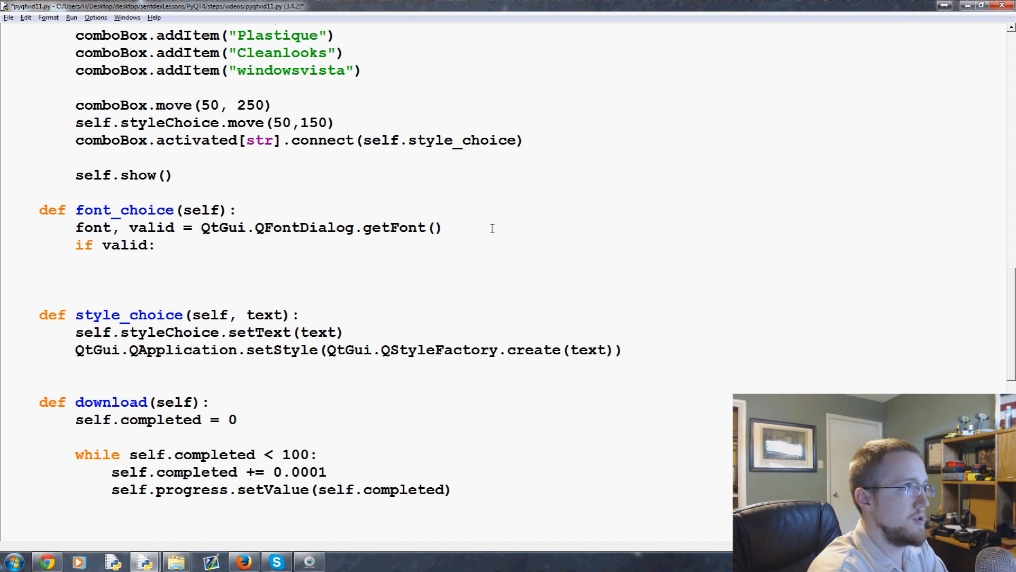
text(self.style)
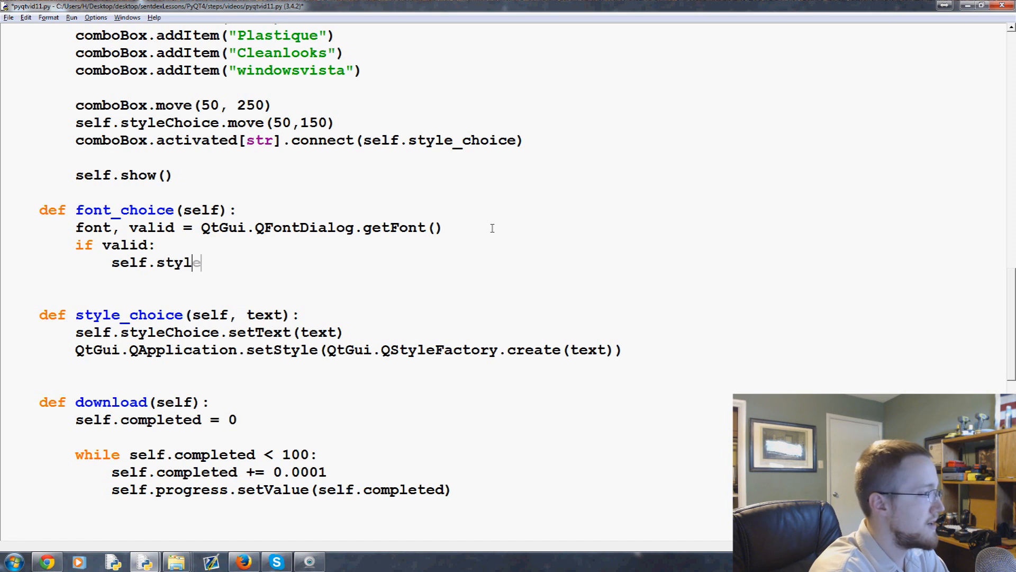
text(eChoice.setF)
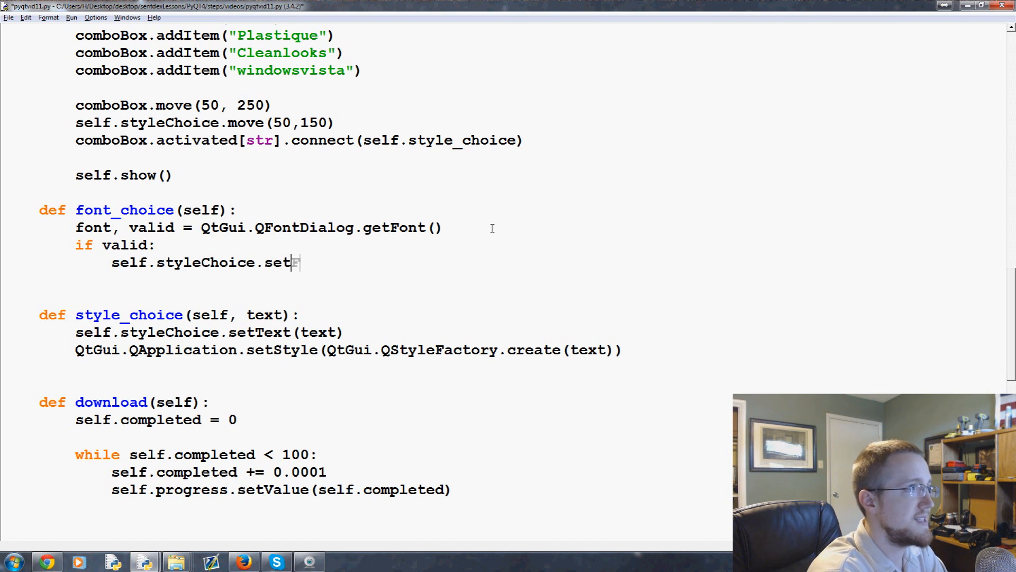
text(Font(Fo)
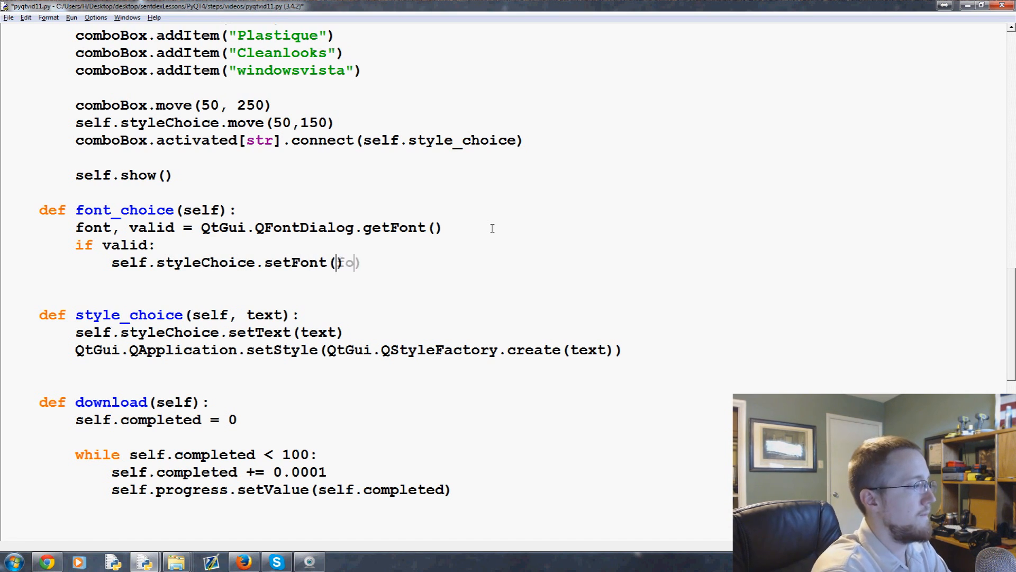
text(font)
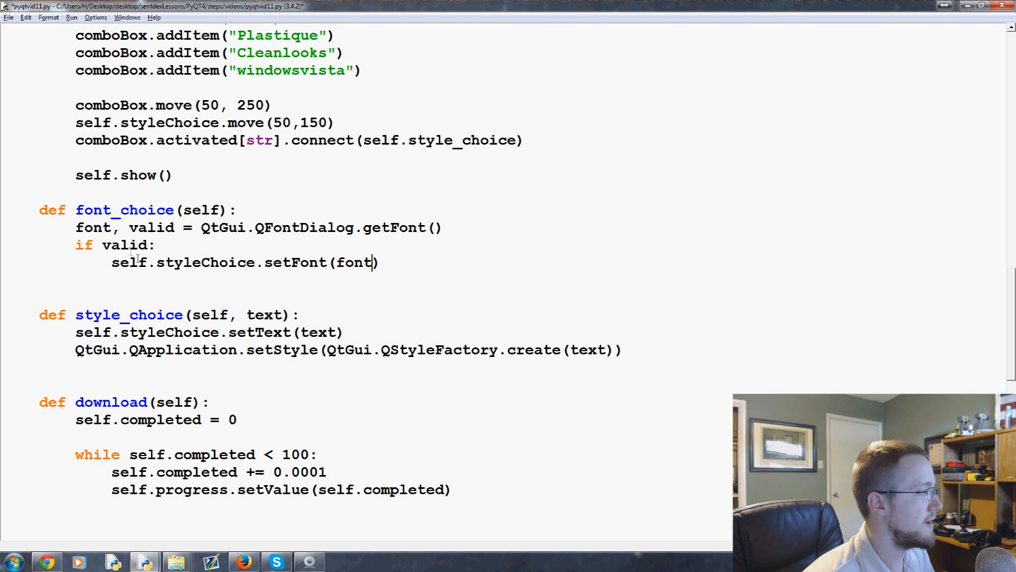
mouse_move(290, 275)
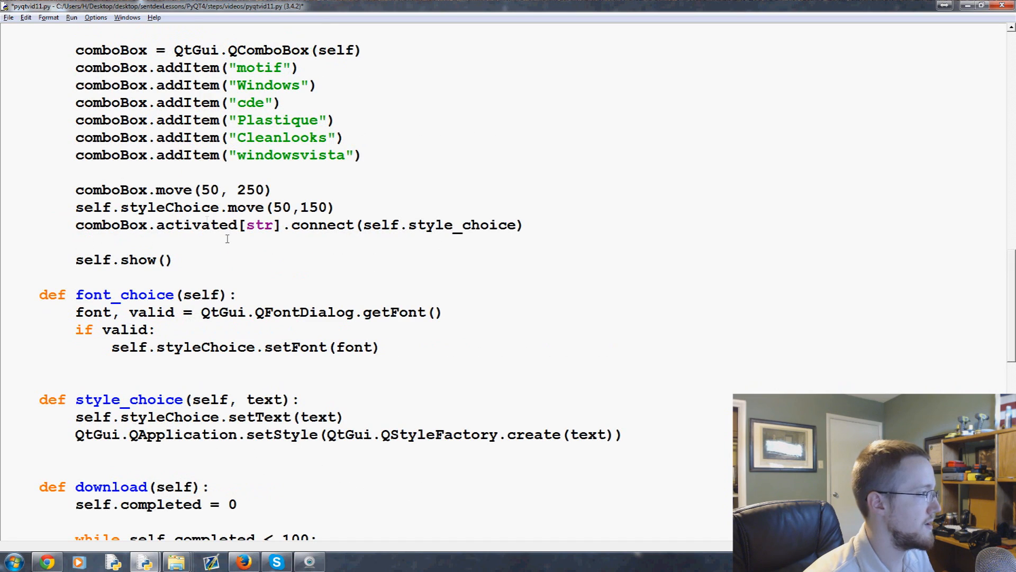
Review the styleChoice label and its 'Windows Vista' text that the new font will restyle
scroll(up, 3)
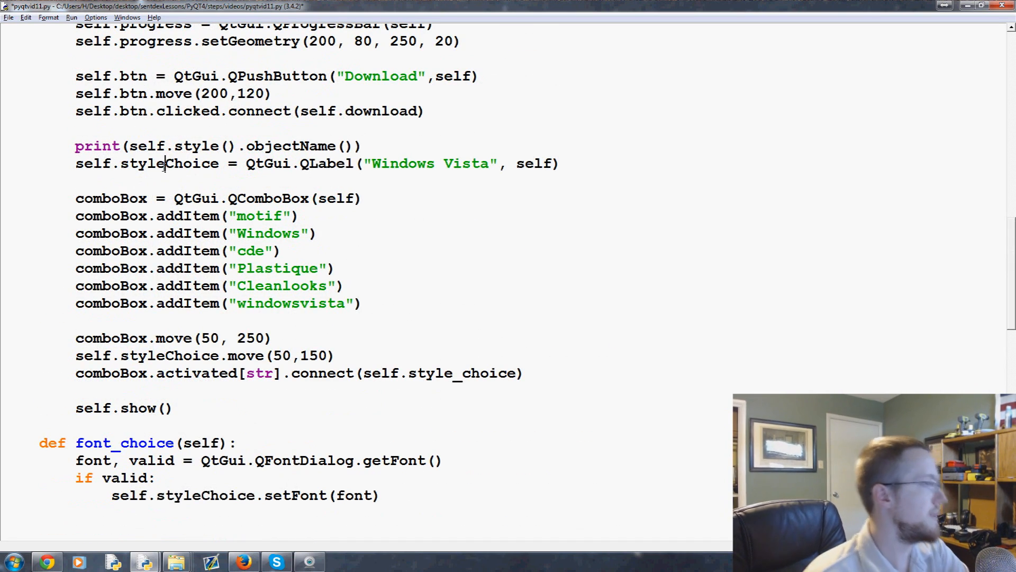
double_click(168, 163)
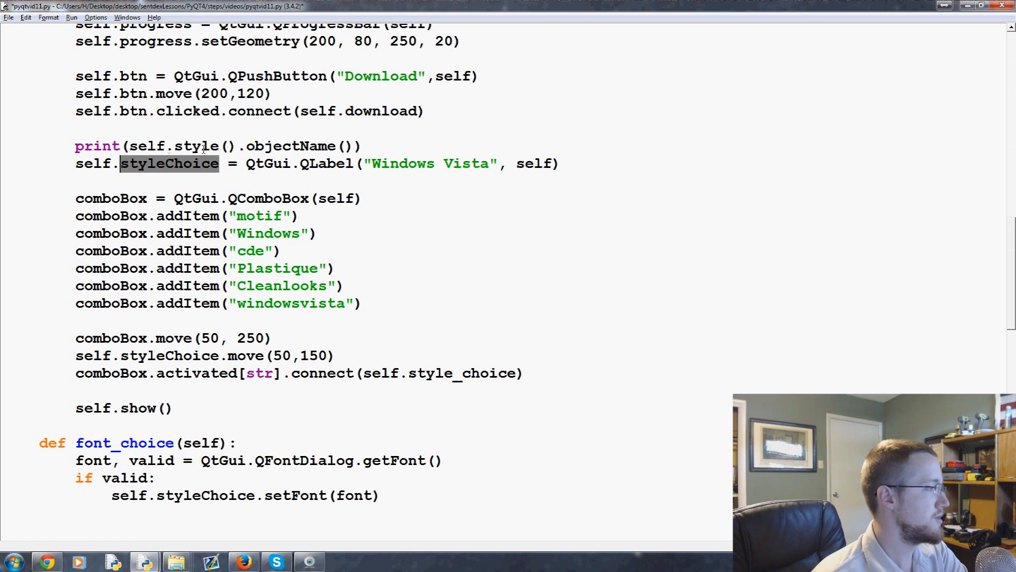
click(169, 163)
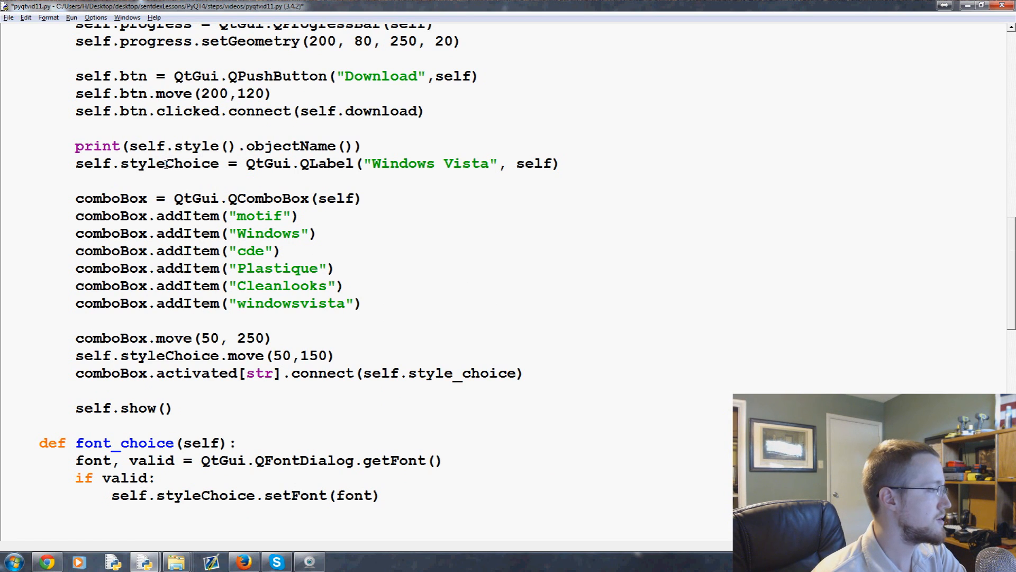
double_click(430, 163)
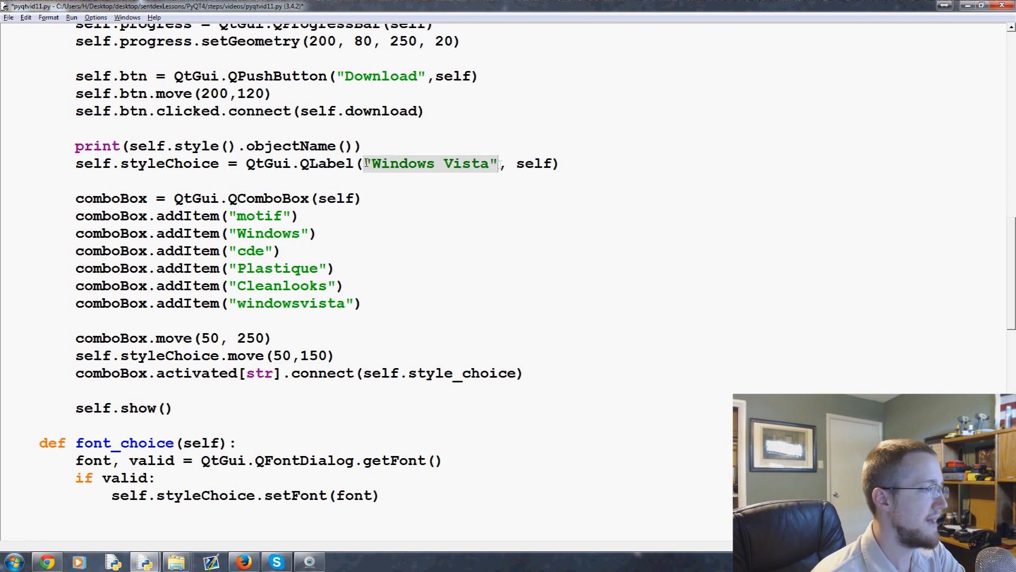
double_click(430, 163)
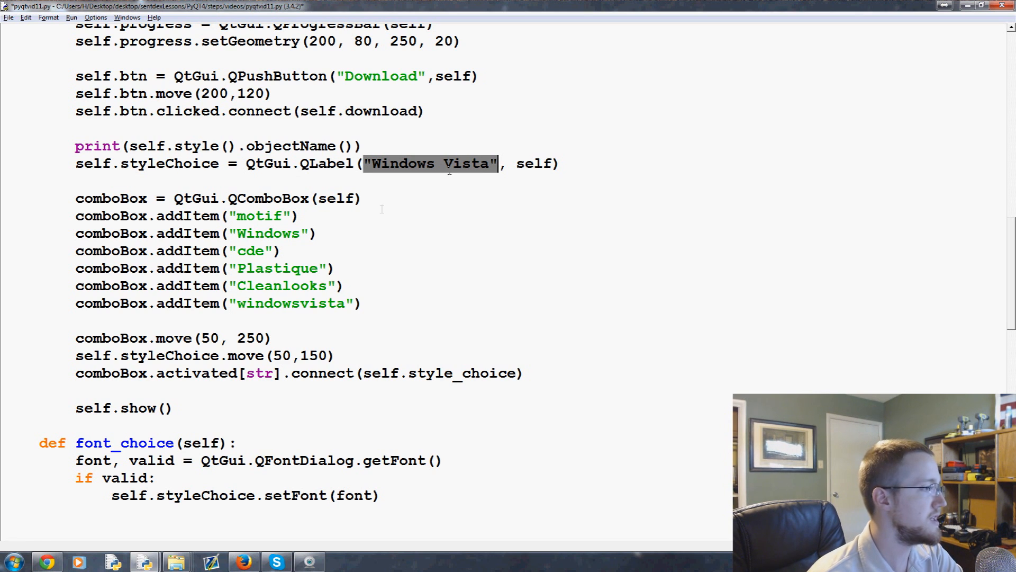
click(524, 163)
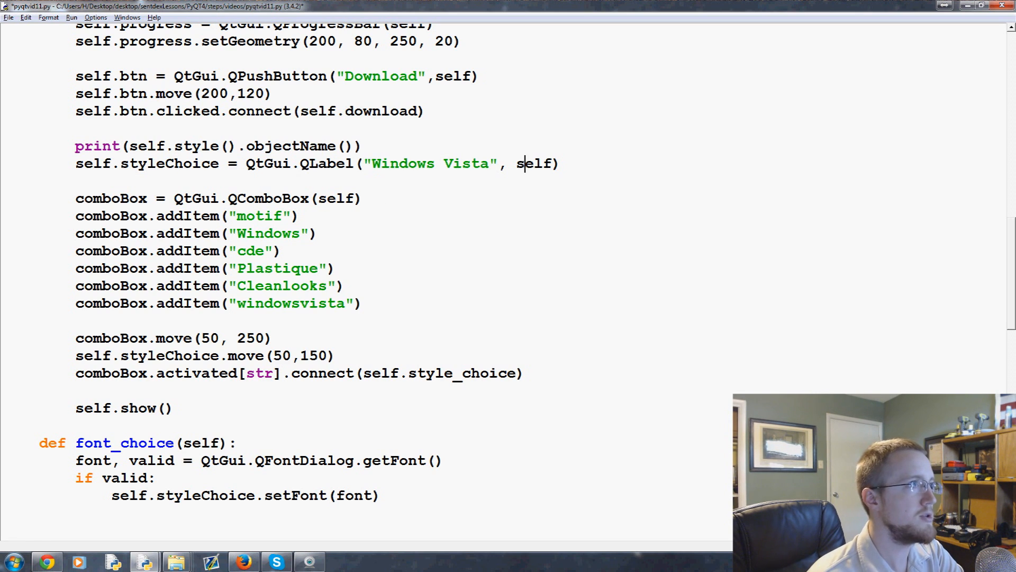
scroll(down, 3)
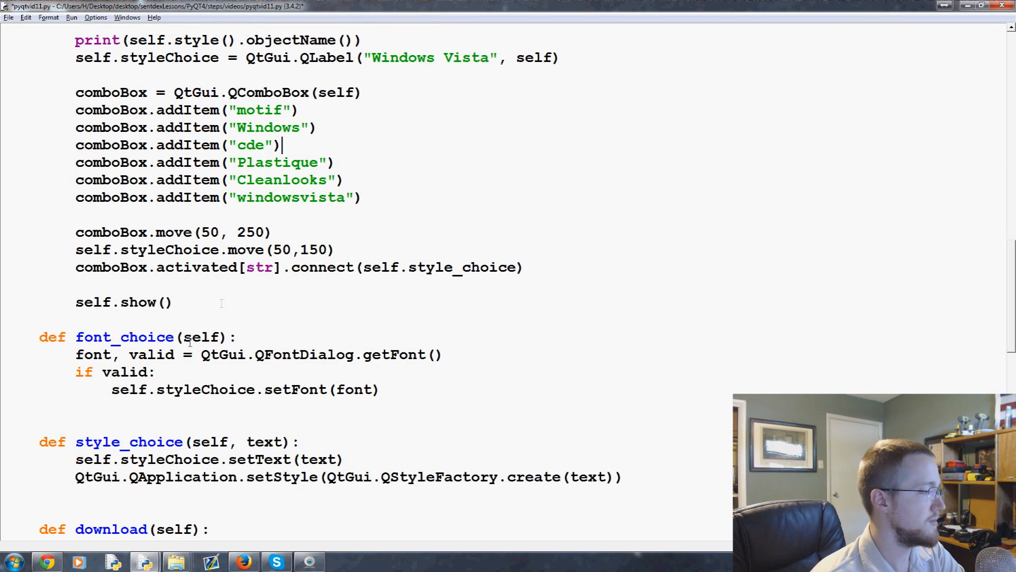
scroll(down, 3)
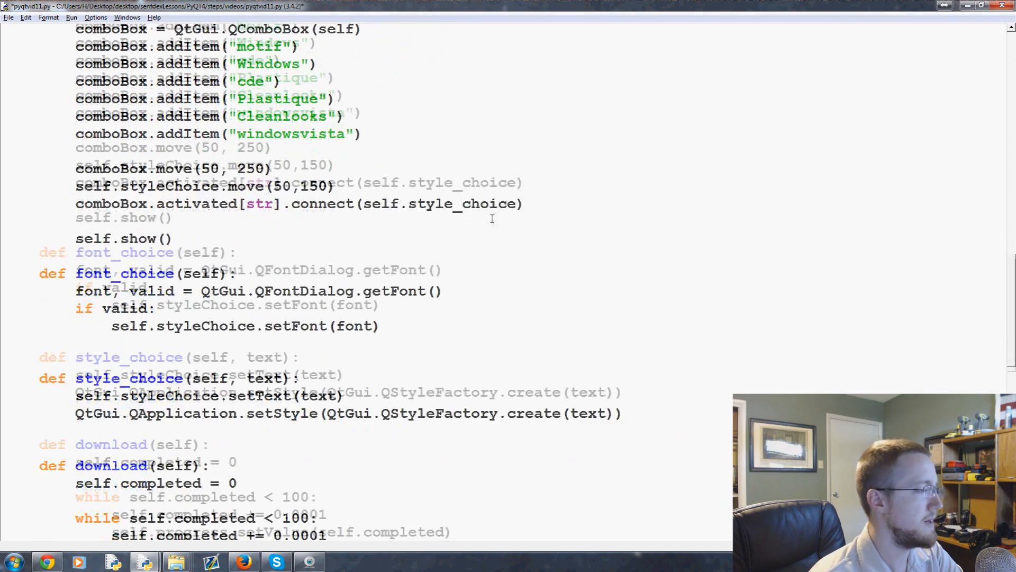
scroll(up, 3)
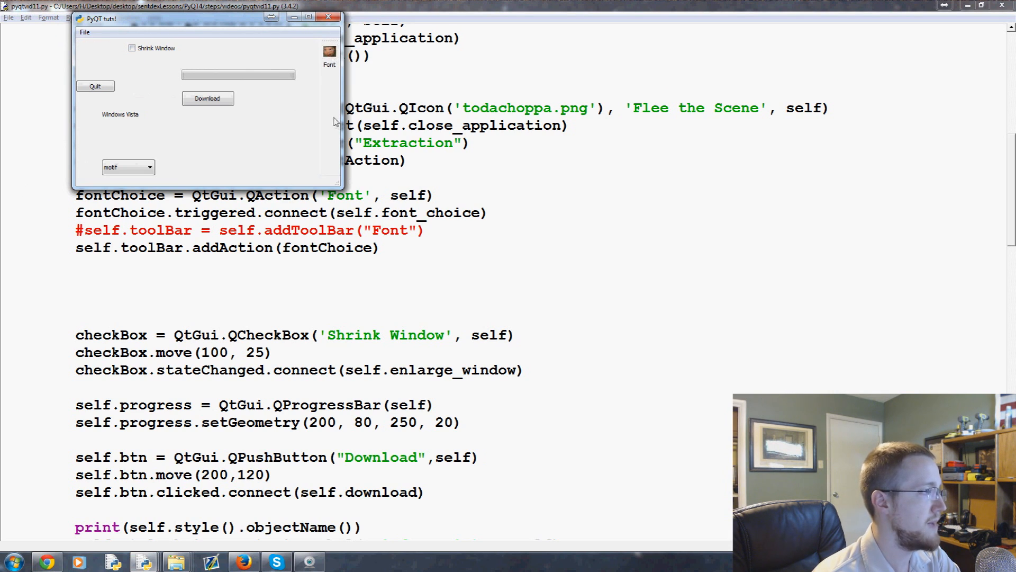
mouse_move(321, 39)
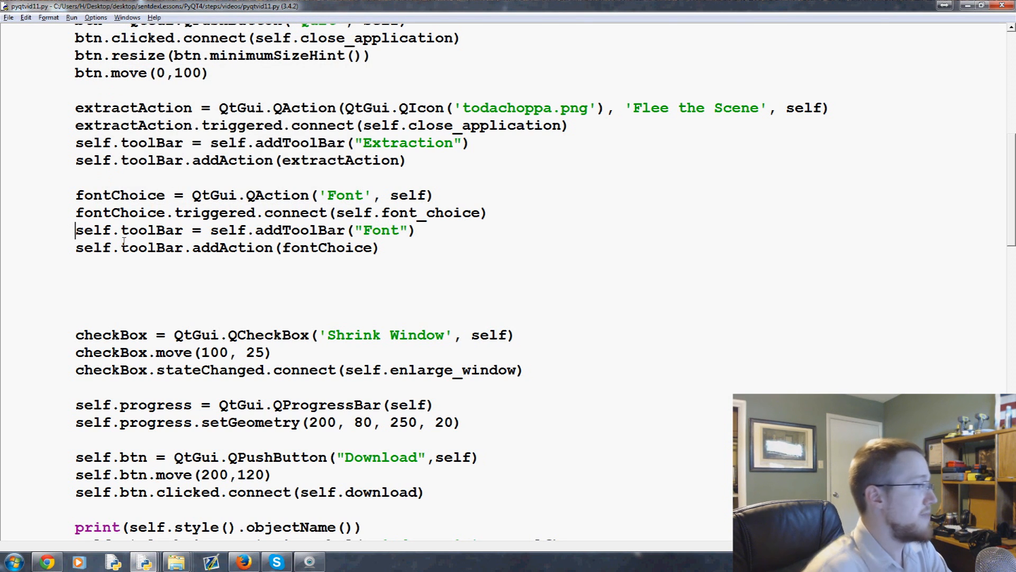
Comment out the self.addToolBar("Font") line so Font shares the existing toolbar
text(#)
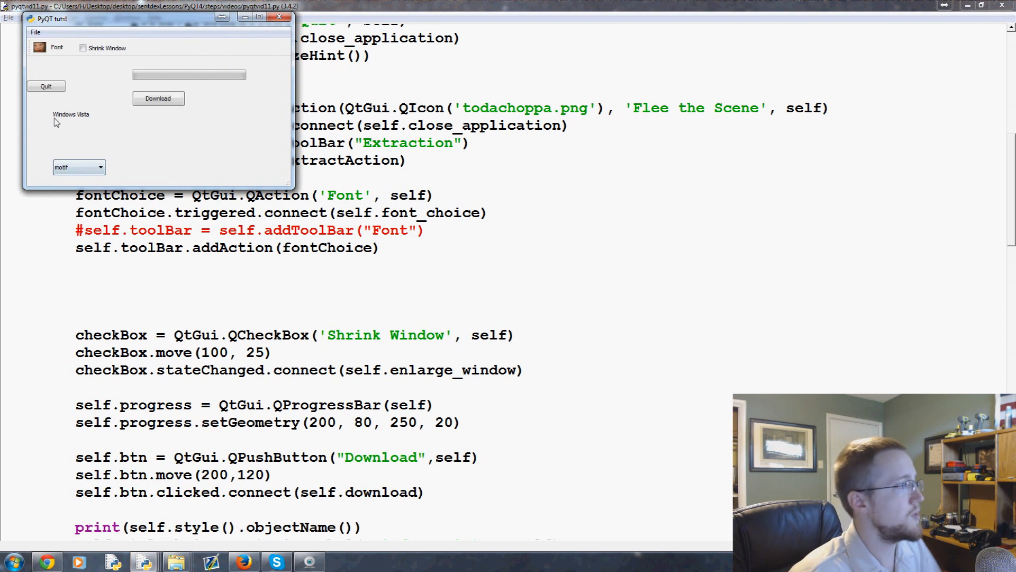
Apply bold Wingdings to the Windows Vista label from the Font dialog, then restore the default font
click(56, 47)
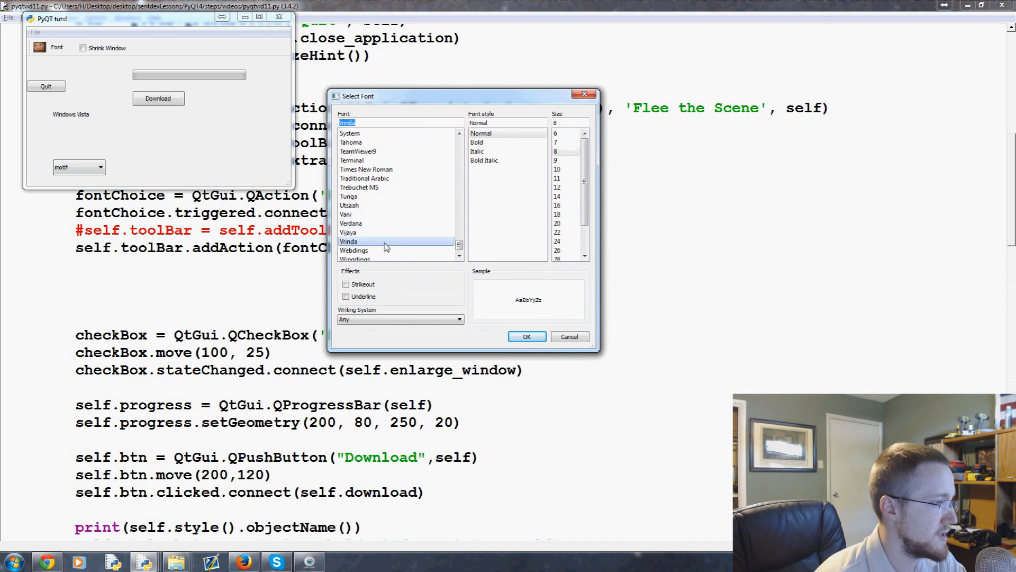
click(355, 250)
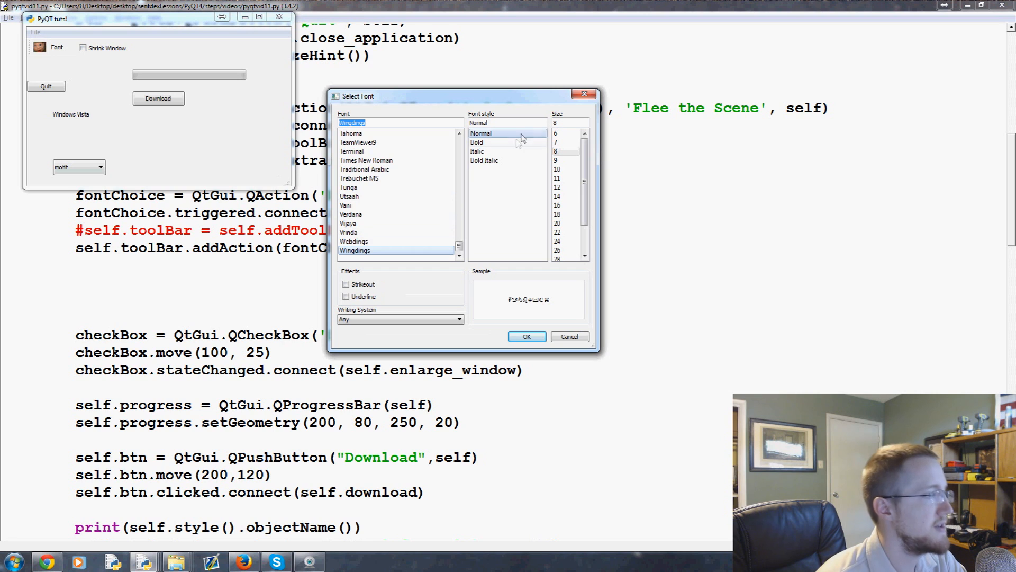
click(477, 142)
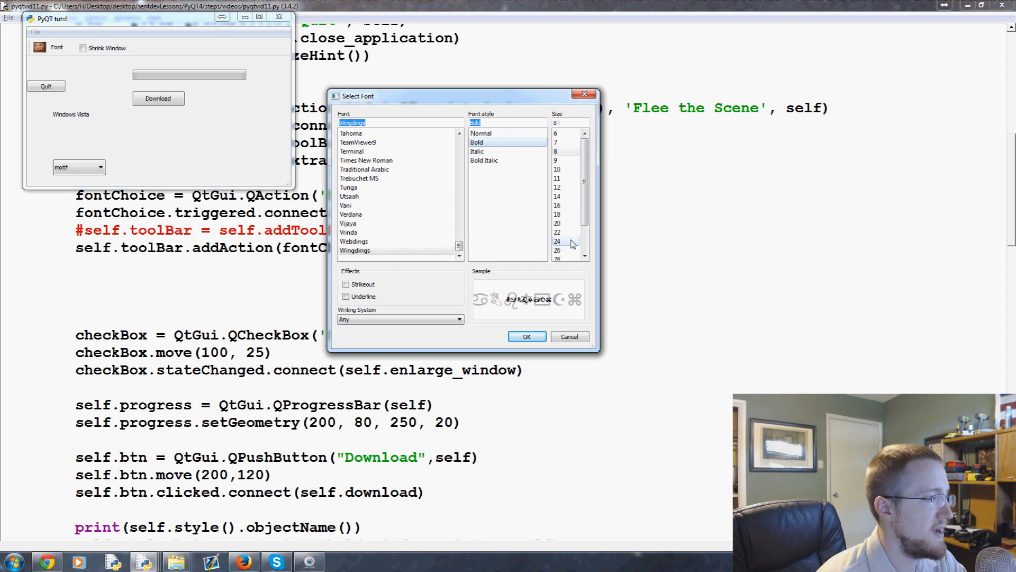
click(526, 336)
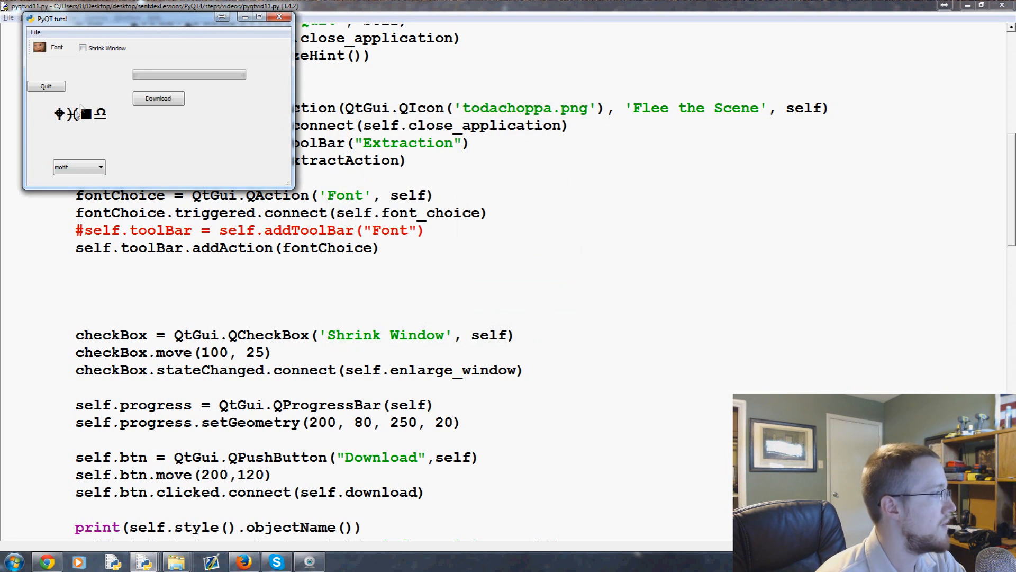
mouse_move(97, 96)
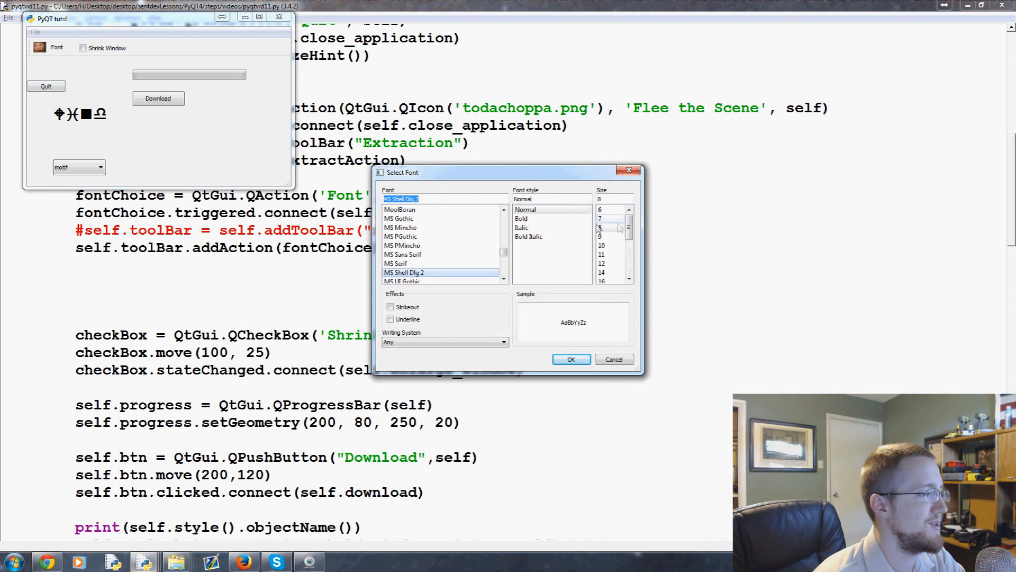
click(571, 359)
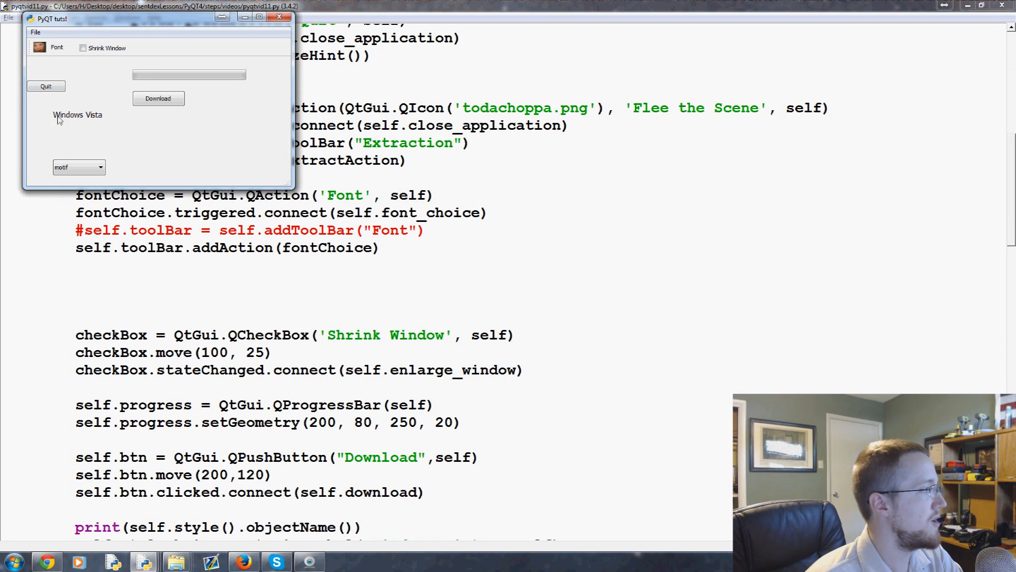
mouse_move(73, 125)
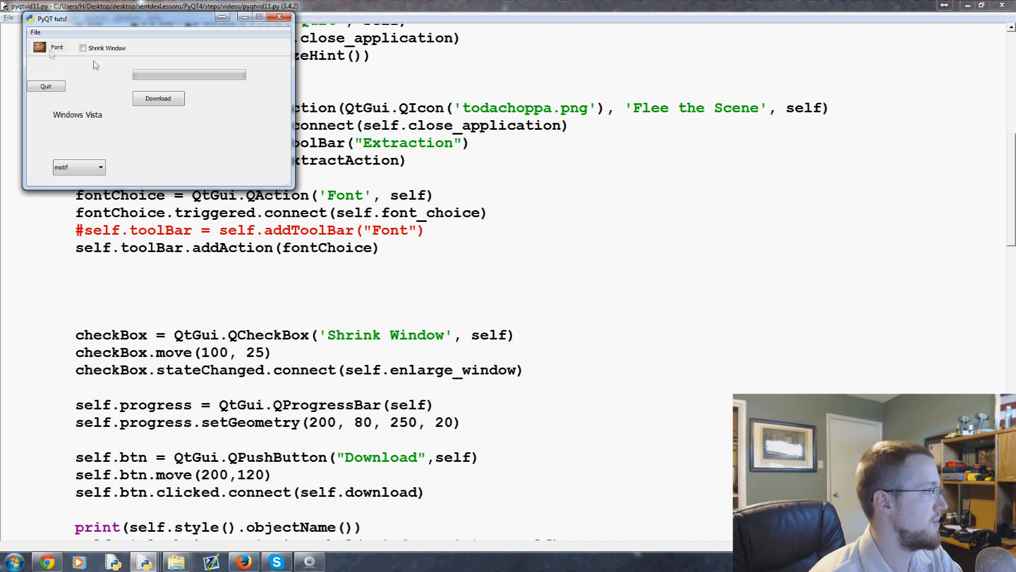
Apply PMingLiU with Strikeout from the Cyrillic writing system to the label
click(57, 47)
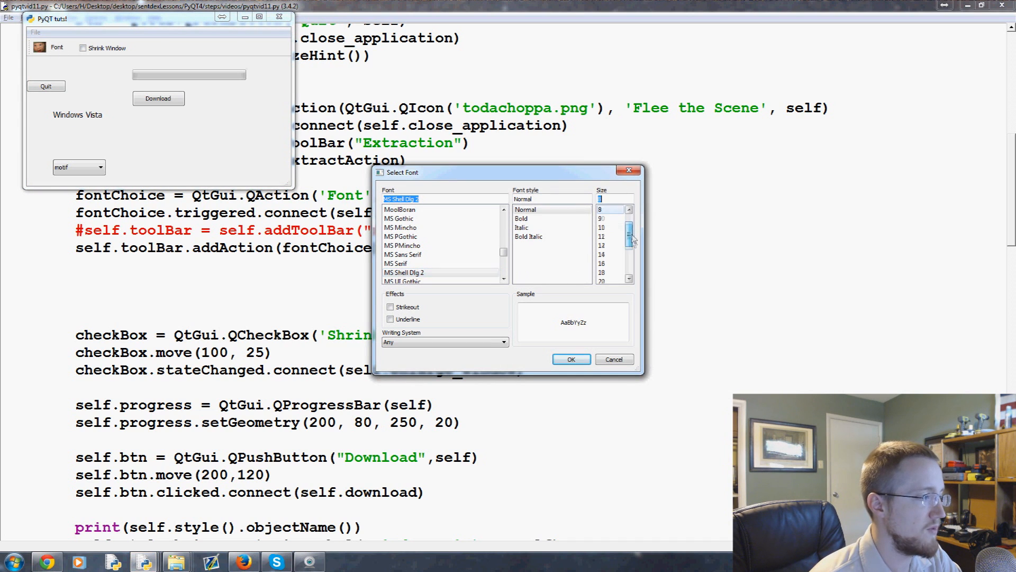
click(391, 307)
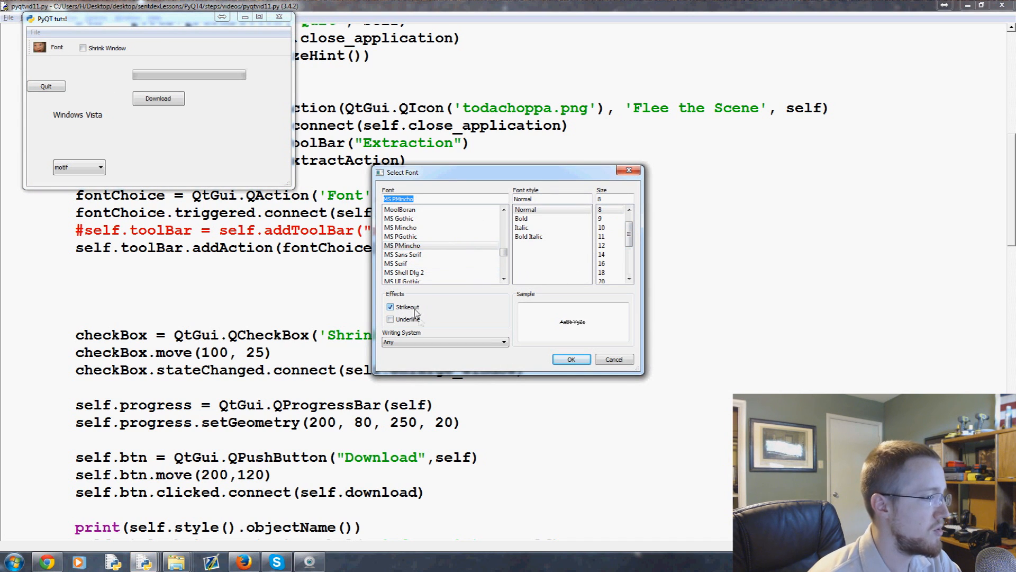
click(445, 342)
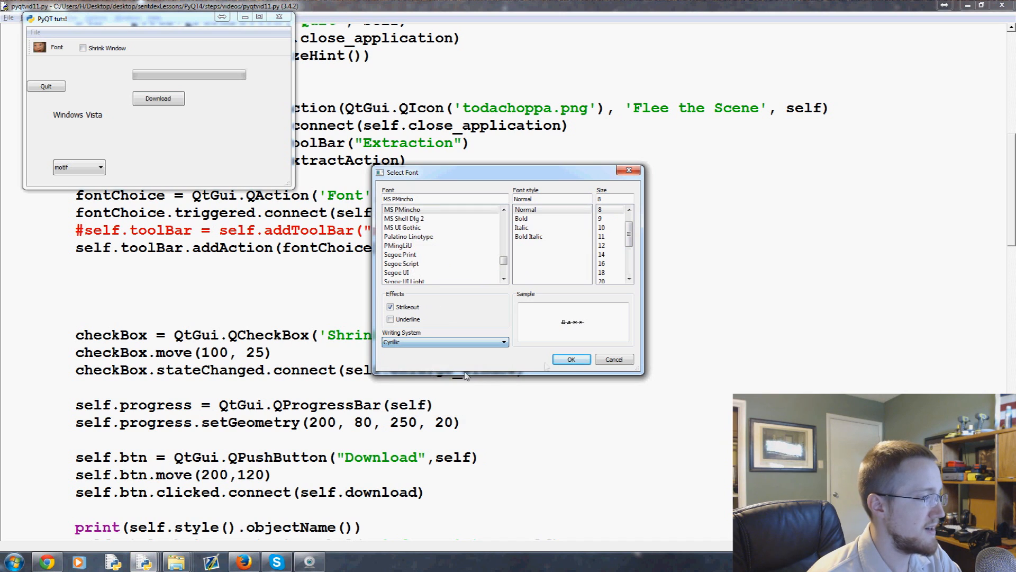
click(398, 244)
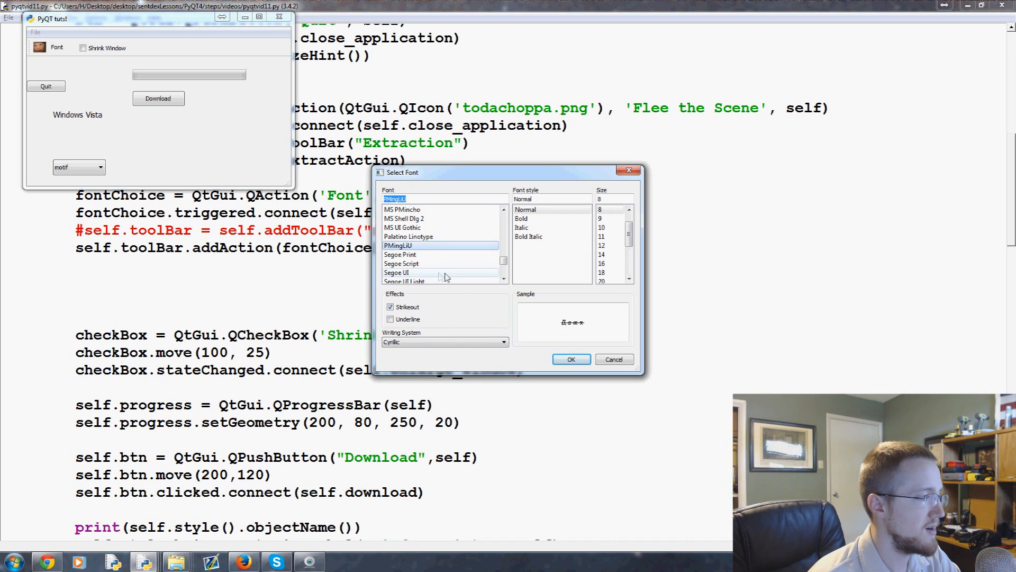
click(570, 359)
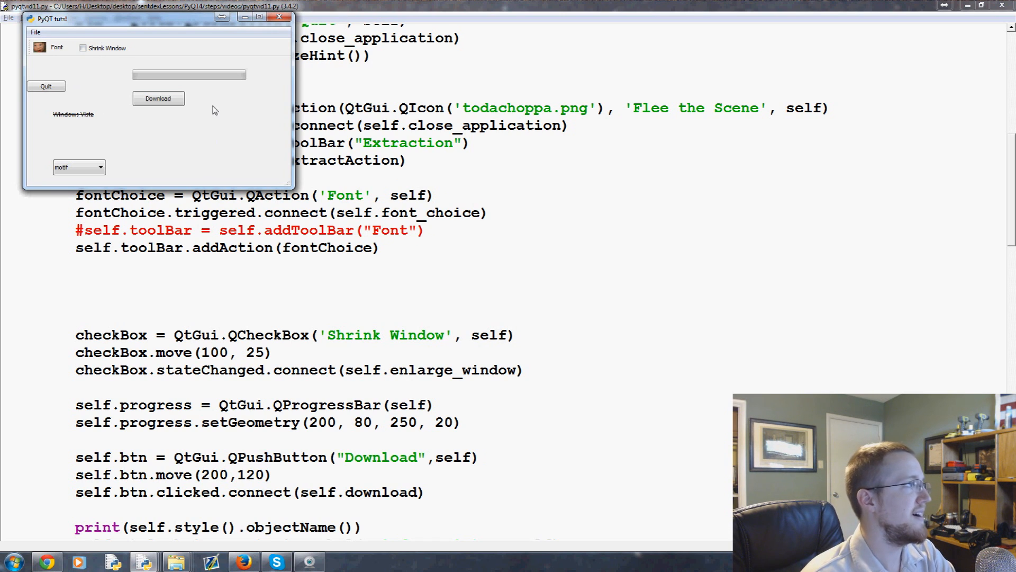
mouse_move(143, 148)
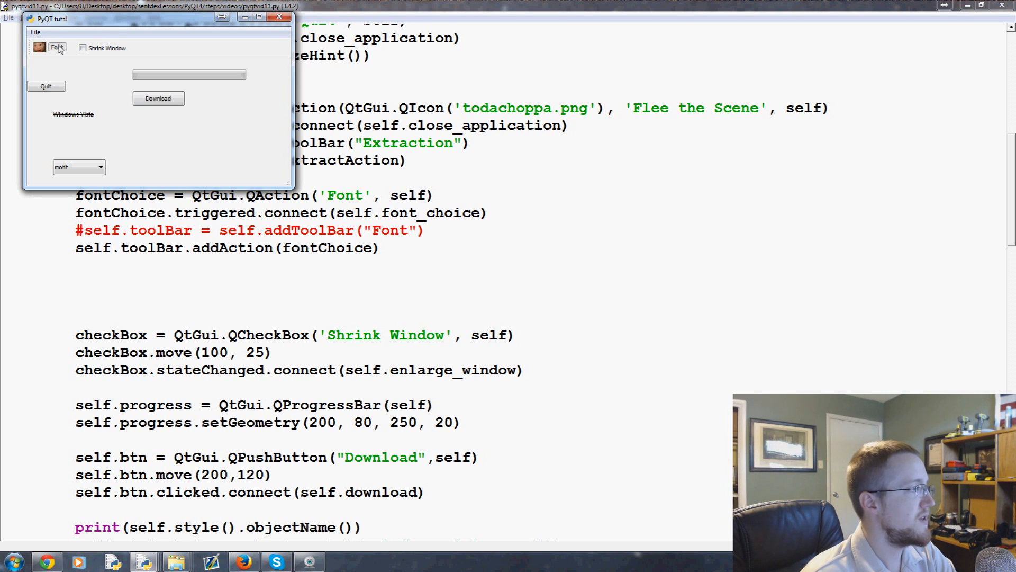
Set the label font to size 20 so only 'Windows' fits, then move the app window right
click(56, 48)
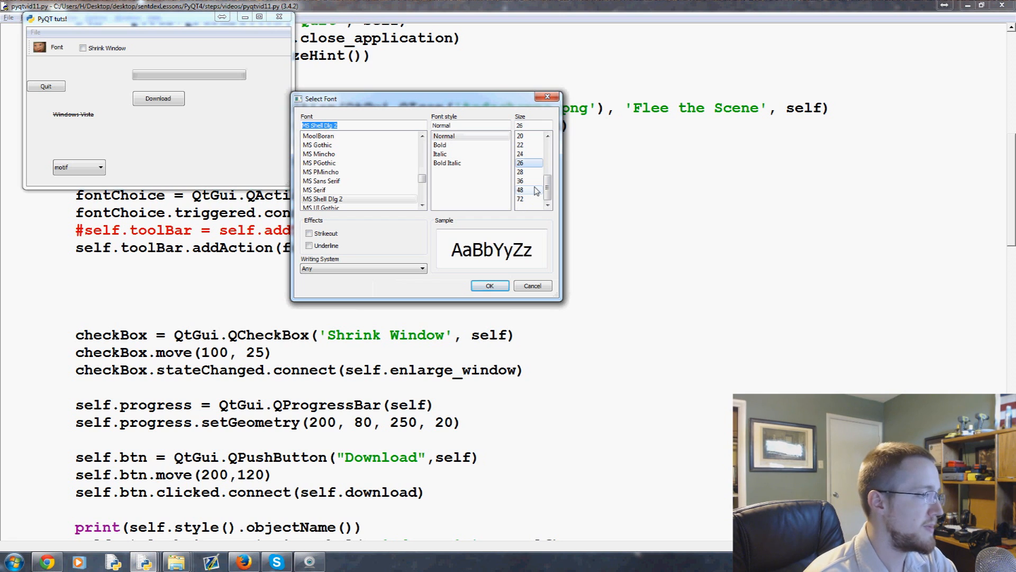
click(519, 136)
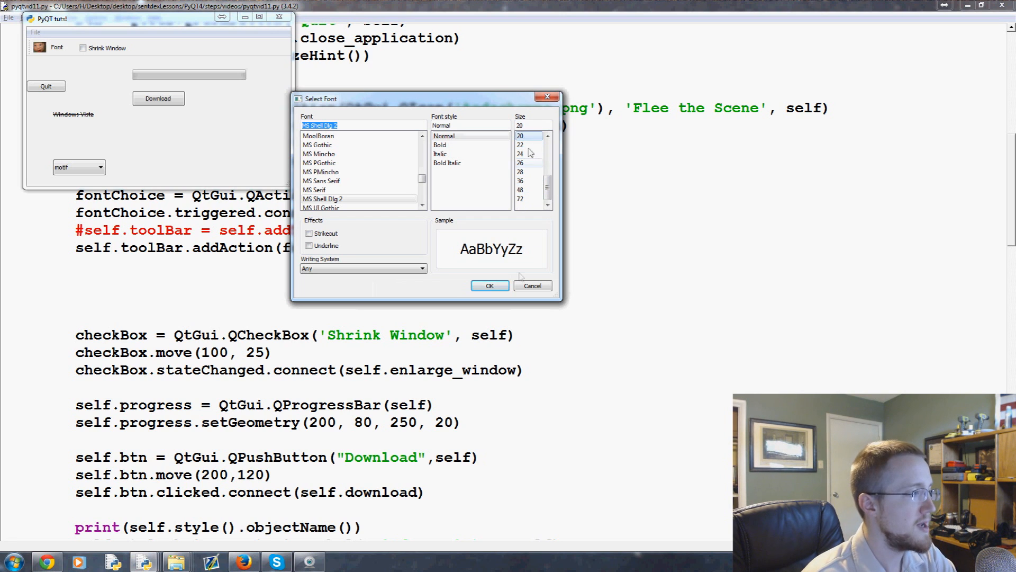
click(489, 285)
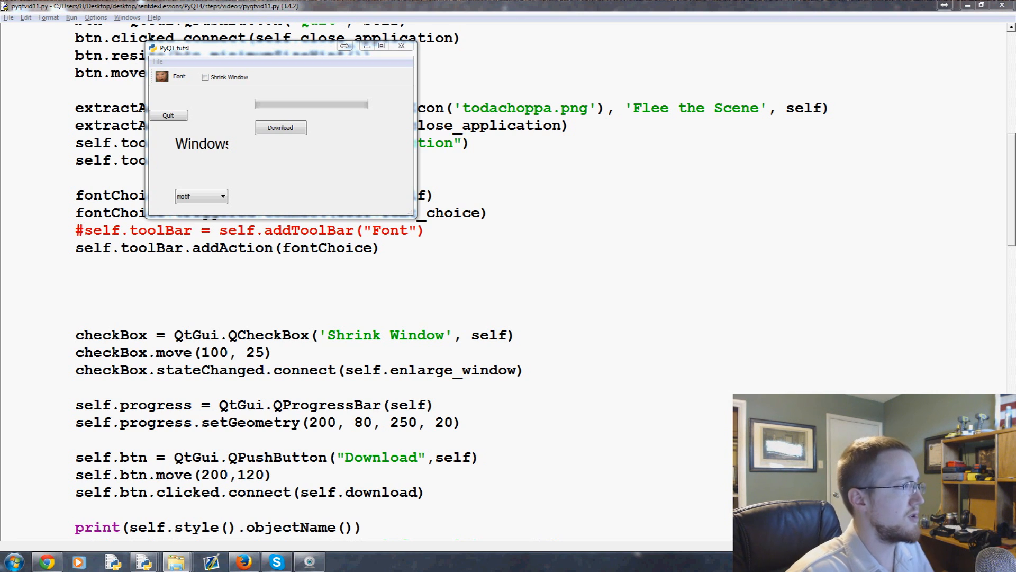
drag(279, 47, 299, 54)
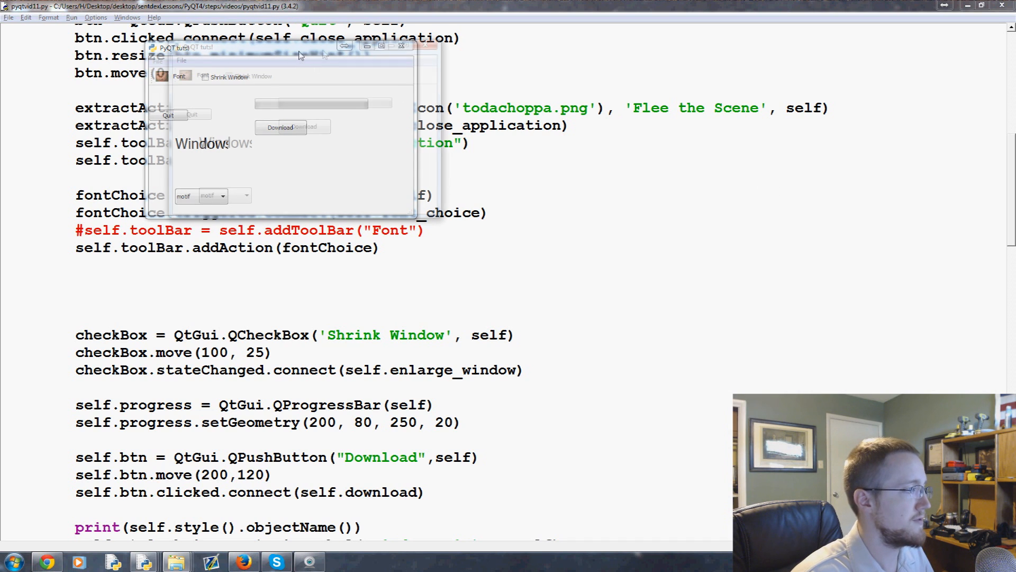
drag(299, 51, 327, 53)
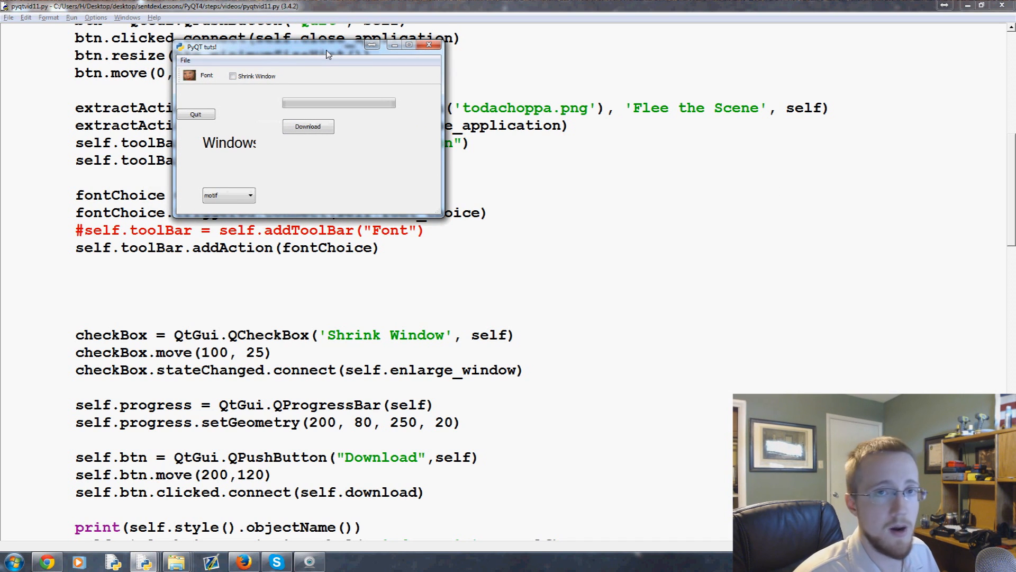